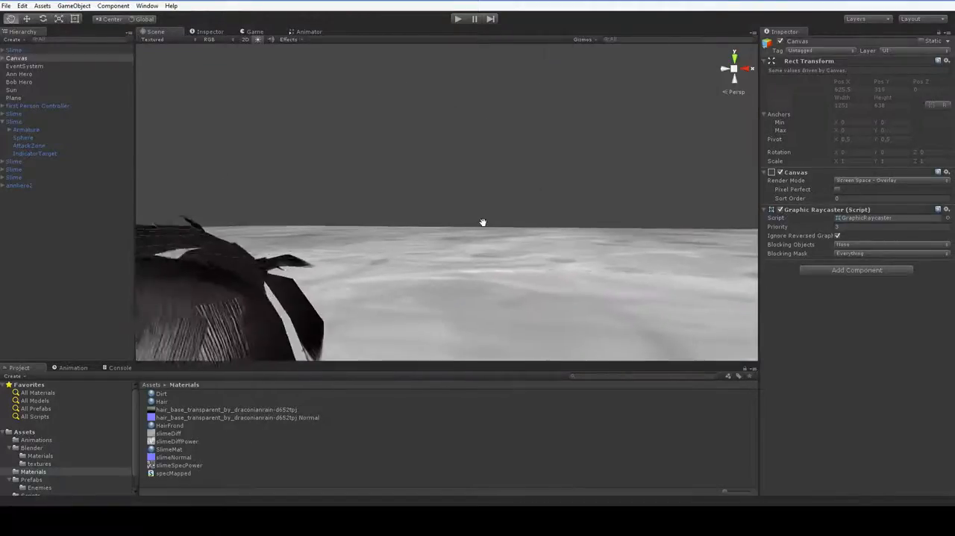
Inspect the character and its hair planes in the outliner, then save the scene as a new .blend file.
drag(483, 222, 418, 286)
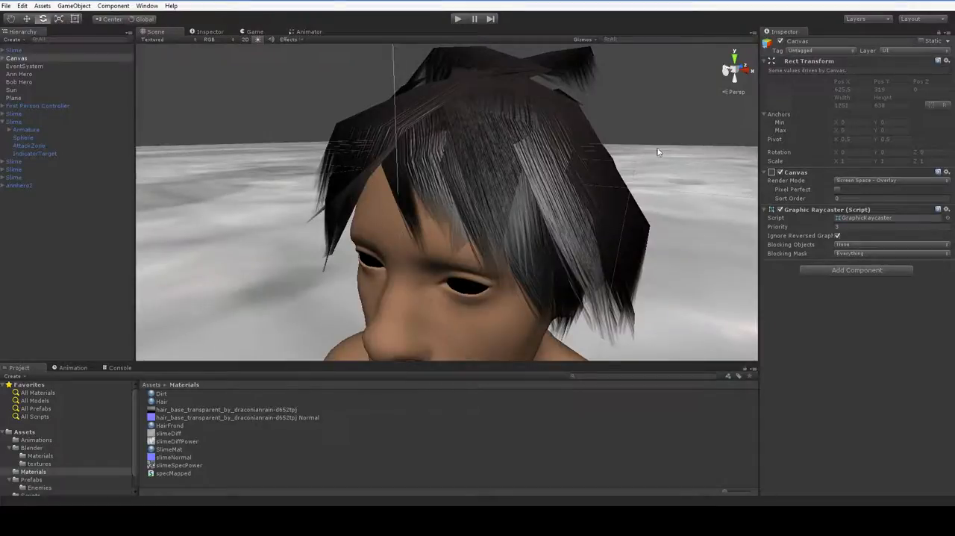
drag(657, 153, 592, 182)
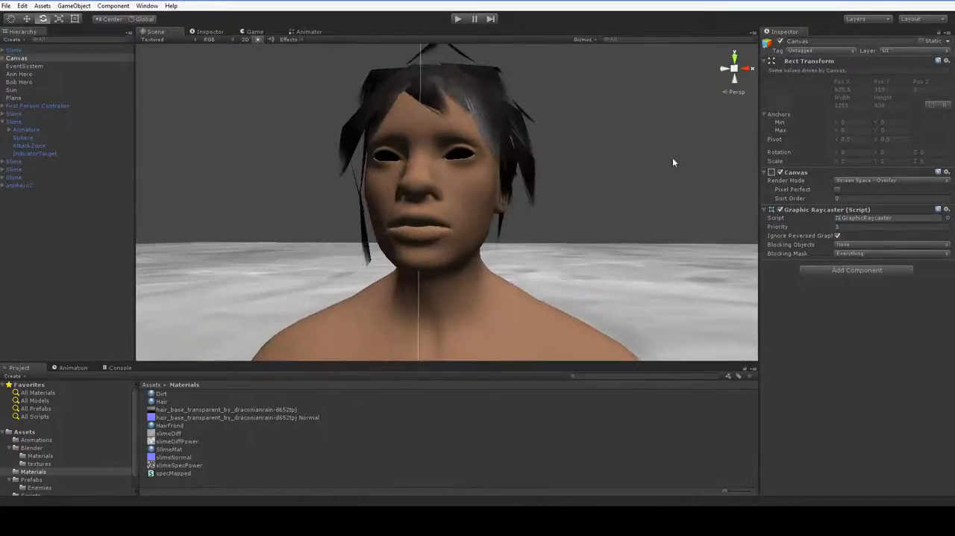
click(12, 89)
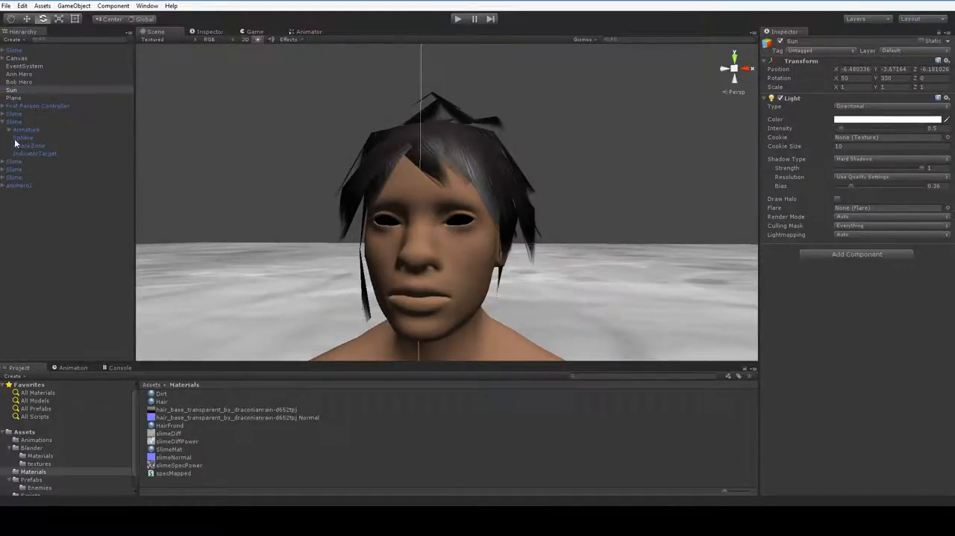
click(24, 138)
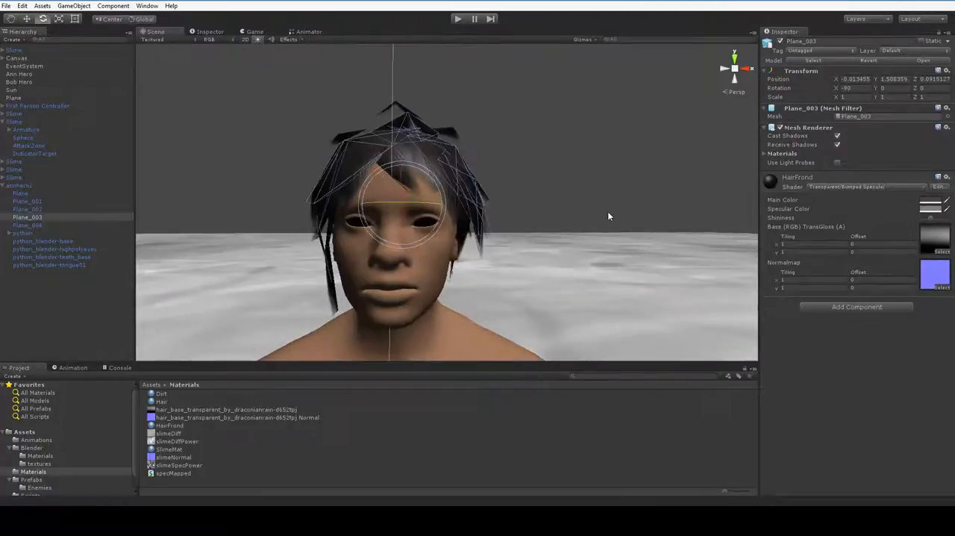
mouse_move(297, 177)
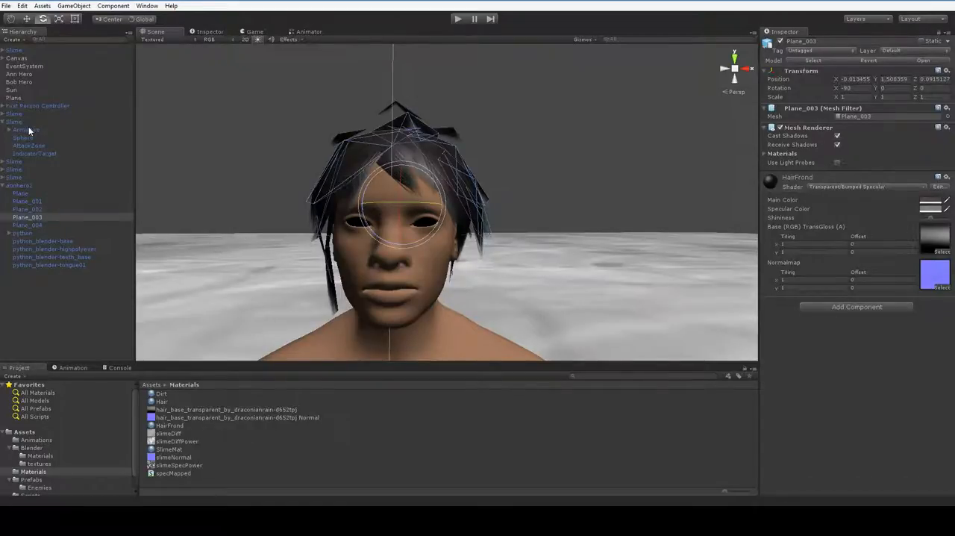
click(12, 90)
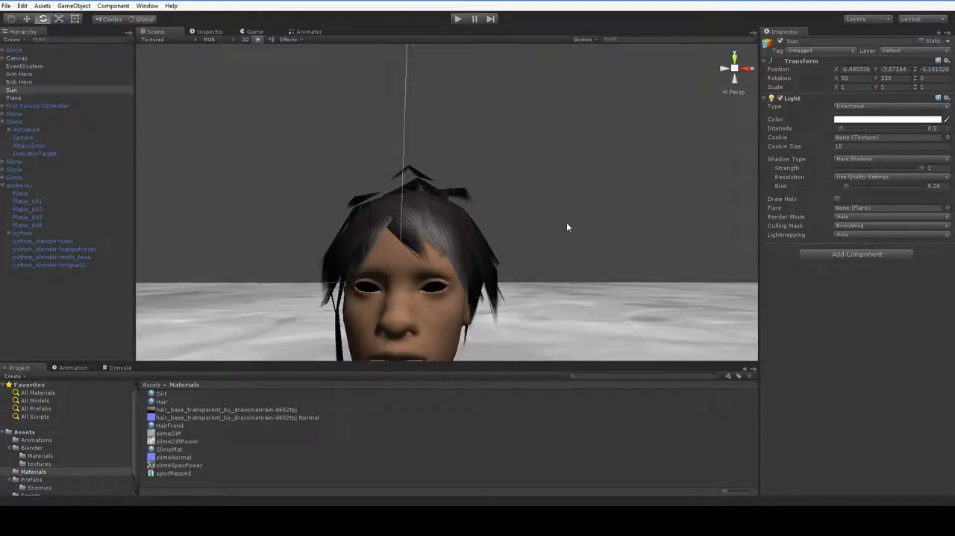
drag(567, 227, 495, 201)
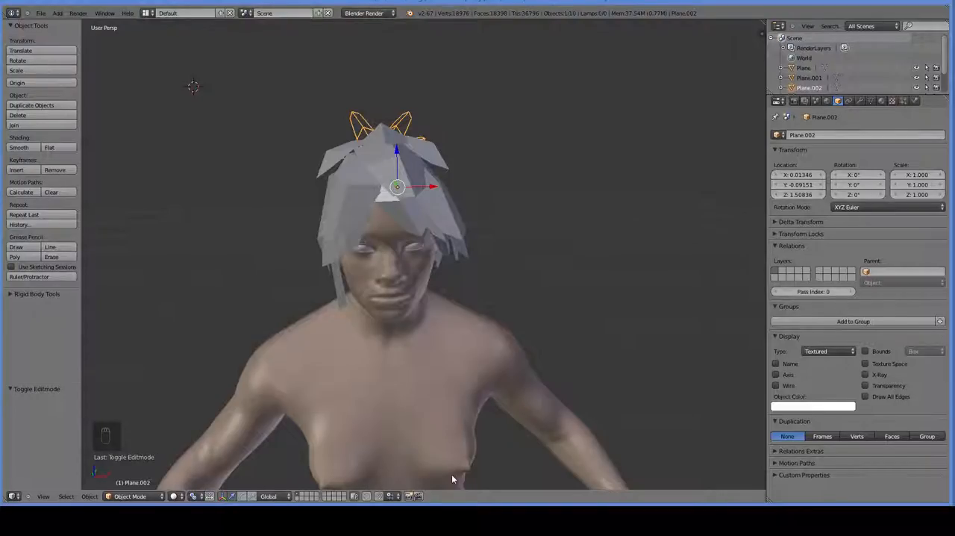
drag(451, 477, 522, 319)
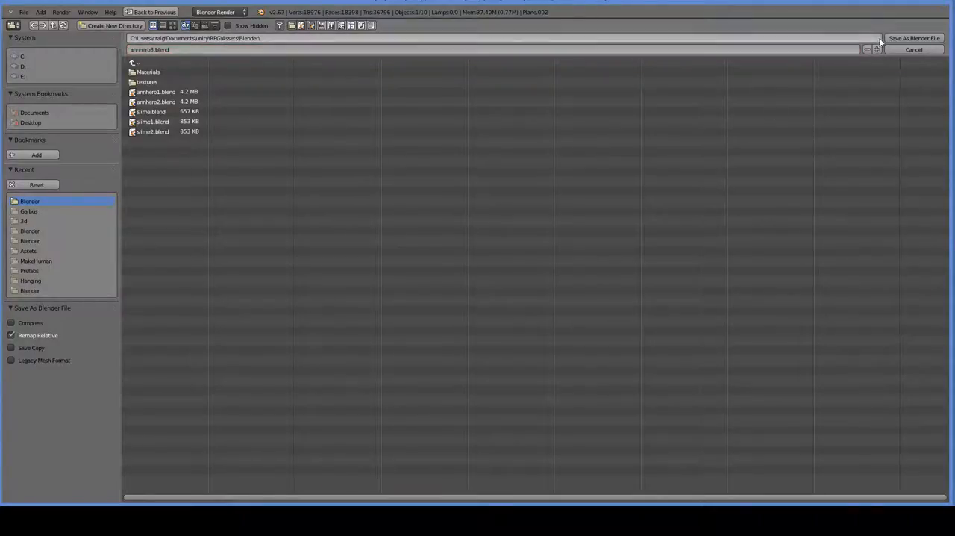
click(913, 49)
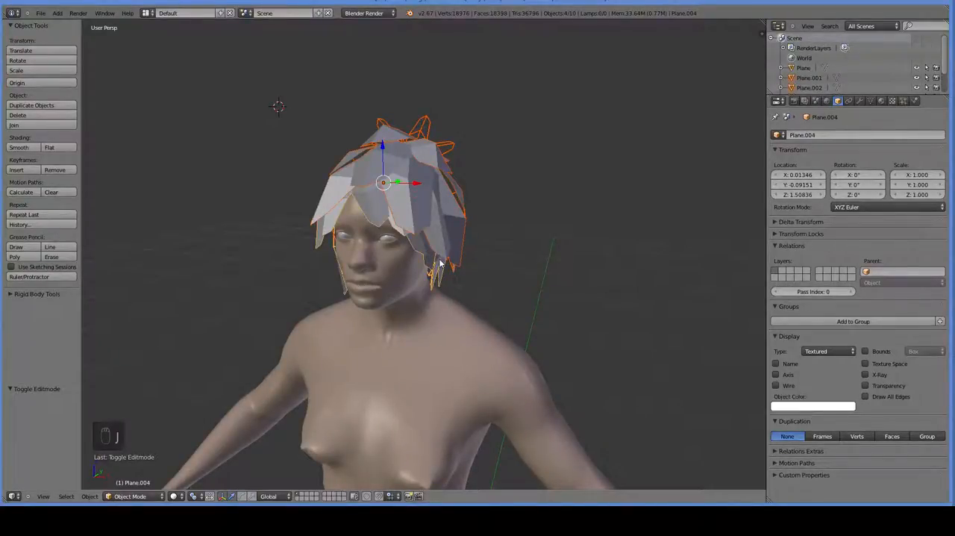
Join all the hair planes into one hair mesh with Ctrl+J and enter Edit Mode on it.
key(ctrl+j)
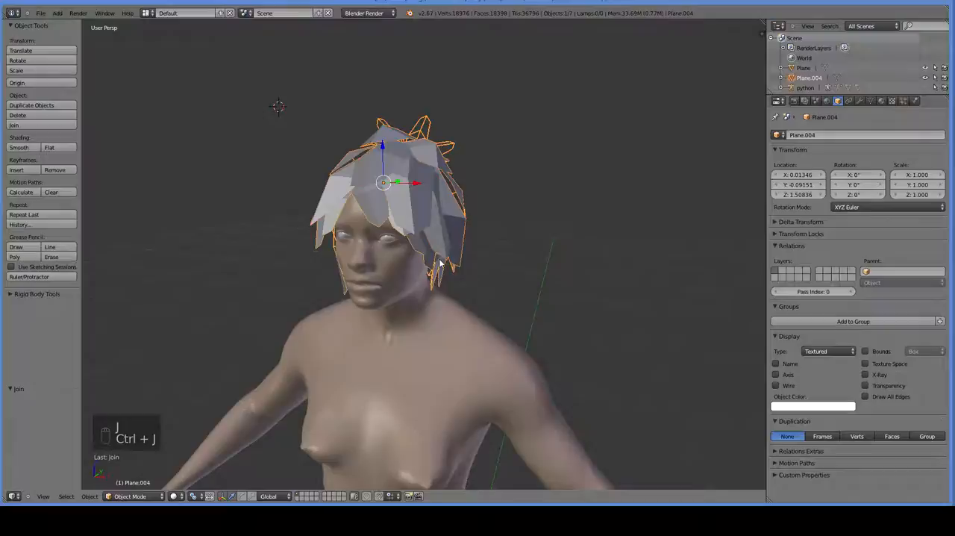
key(Tab)
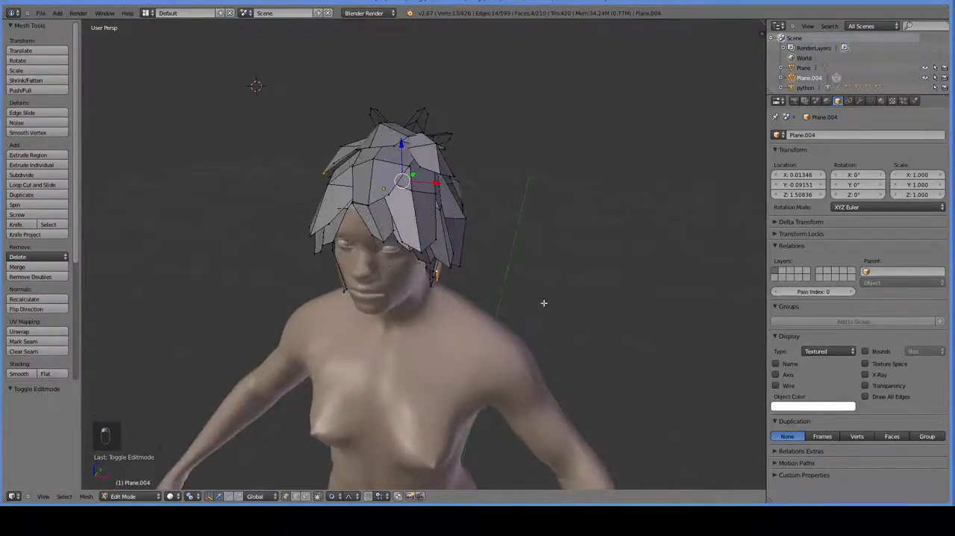
Duplicate the whole hair mesh slightly scaled up and flip the copy's normals.
key(a)
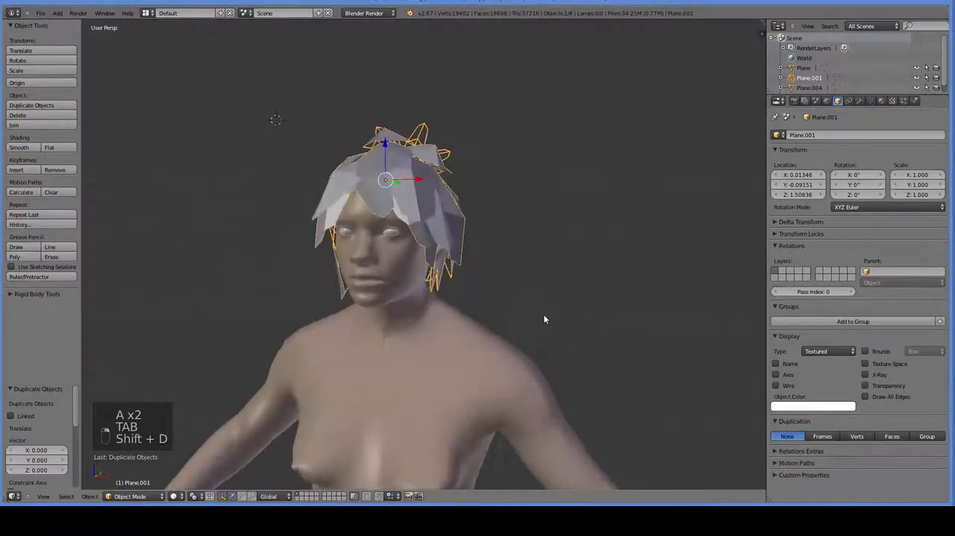
key(s)
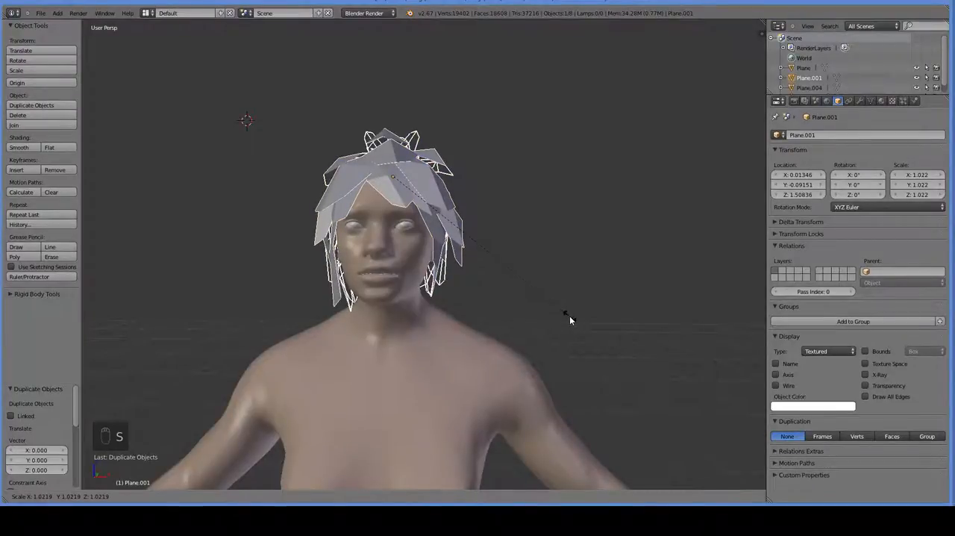
key(Tab)
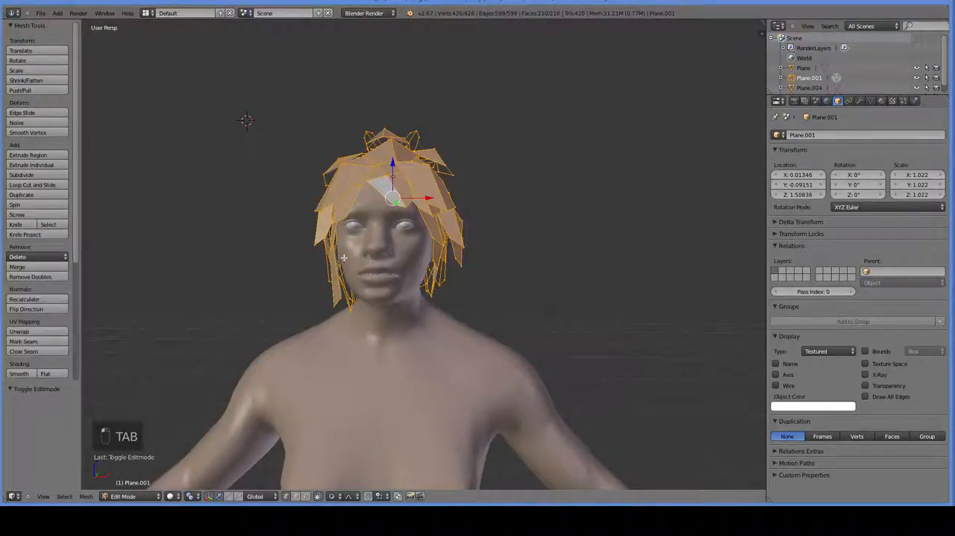
click(27, 309)
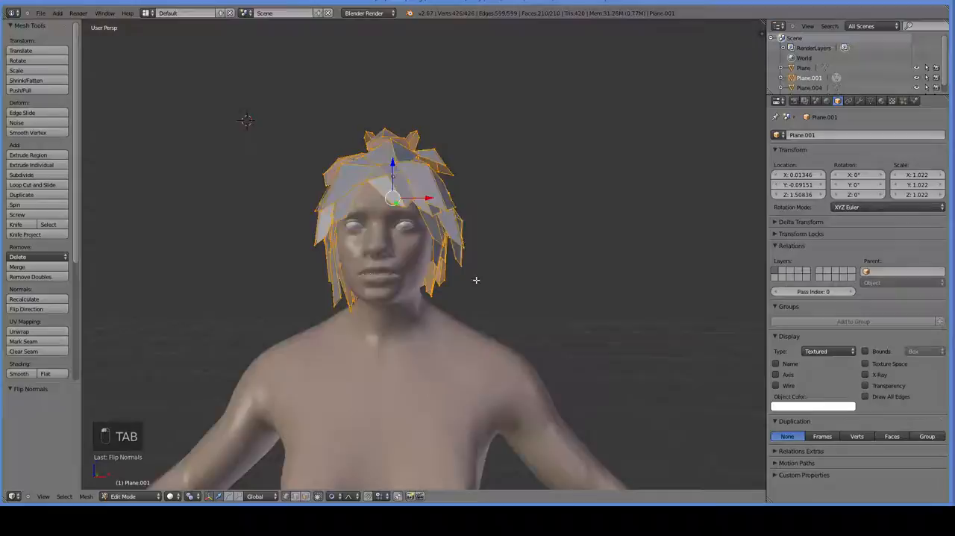
Merge the flipped copy into the hair mesh to make it double-sided and save the file.
key(ctrl+s)
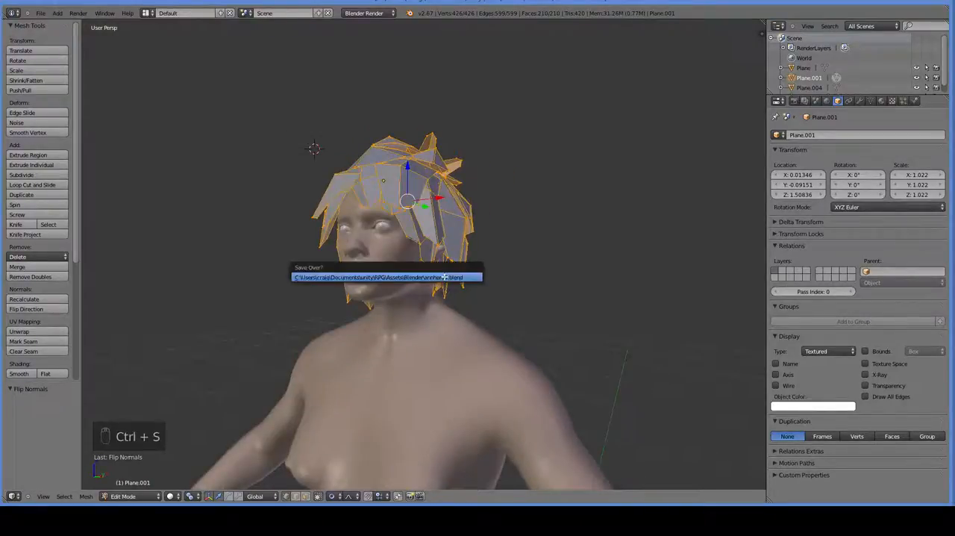
key(Tab)
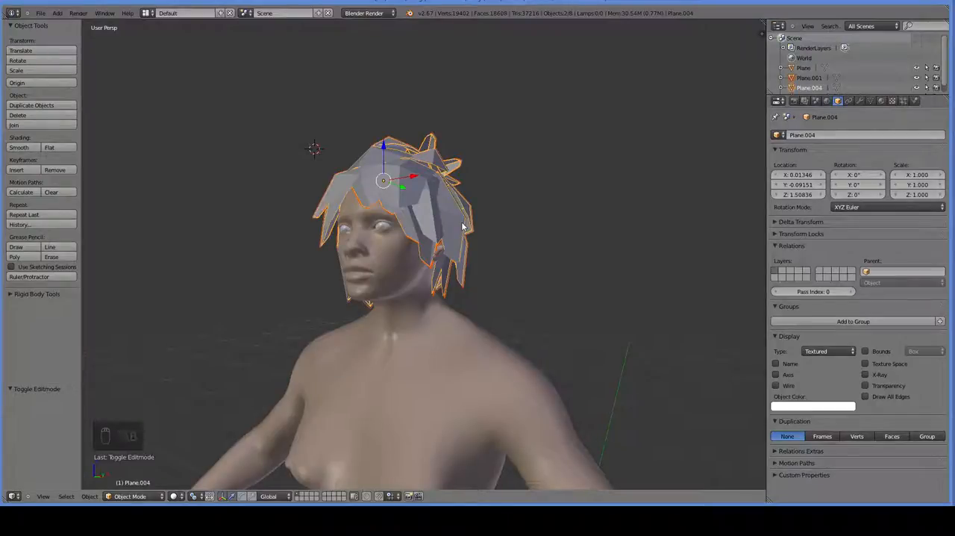
key(ctrl+j)
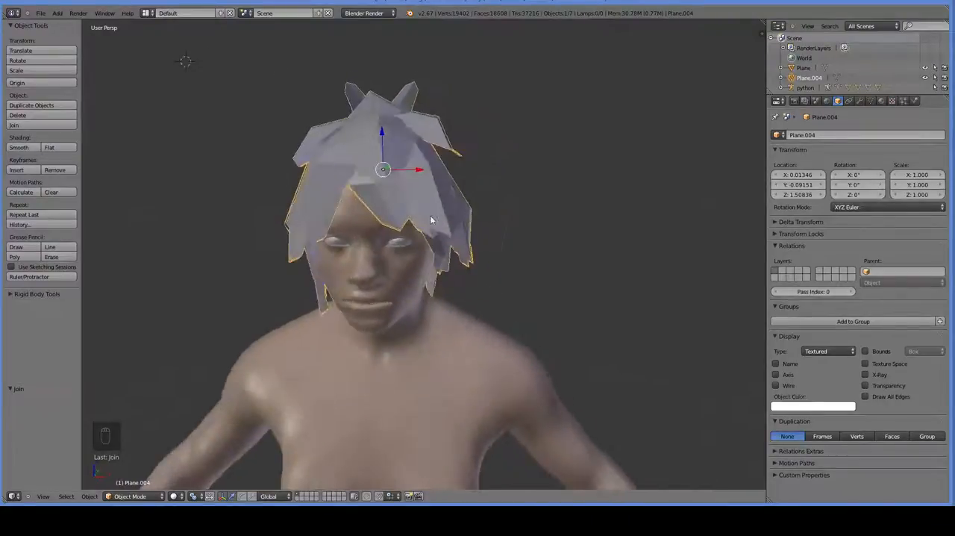
drag(430, 224, 496, 176)
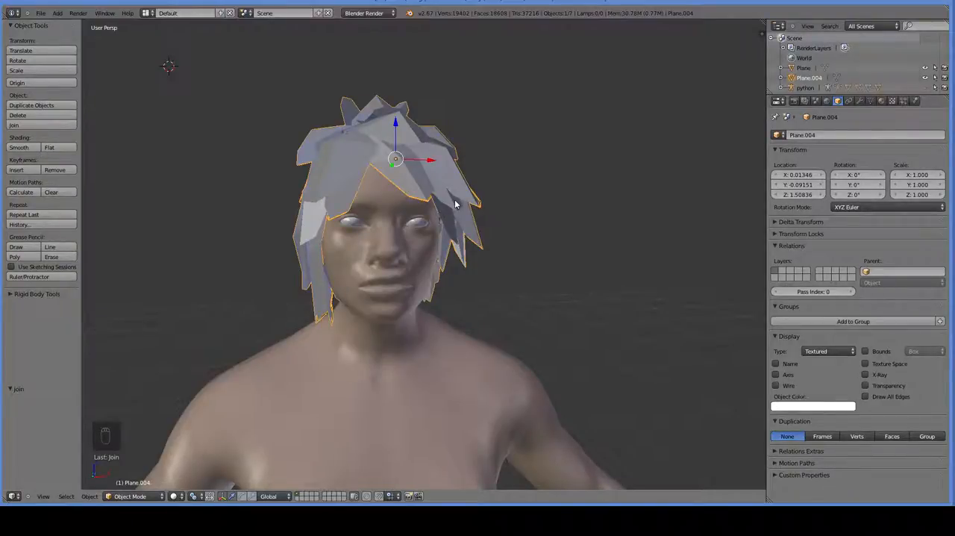
mouse_move(373, 418)
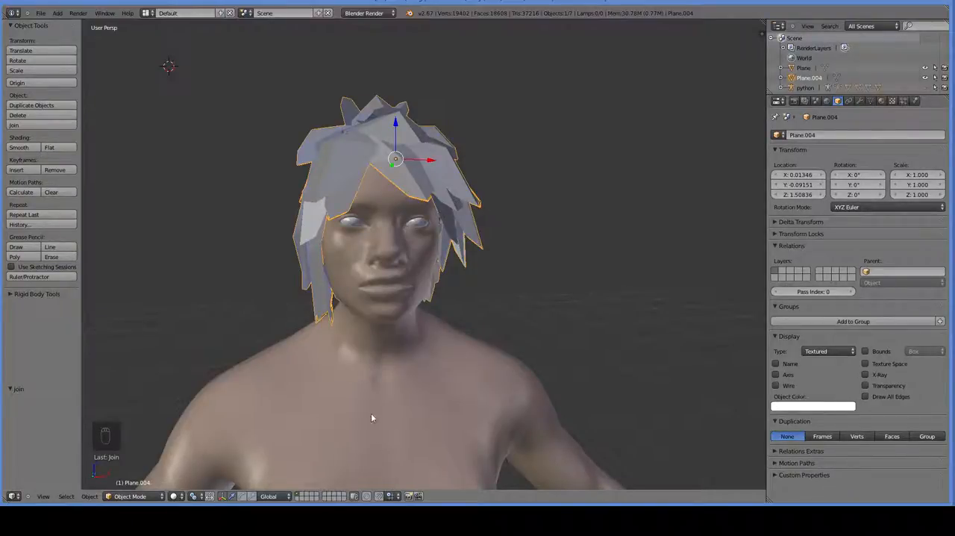
key(ctrl+s)
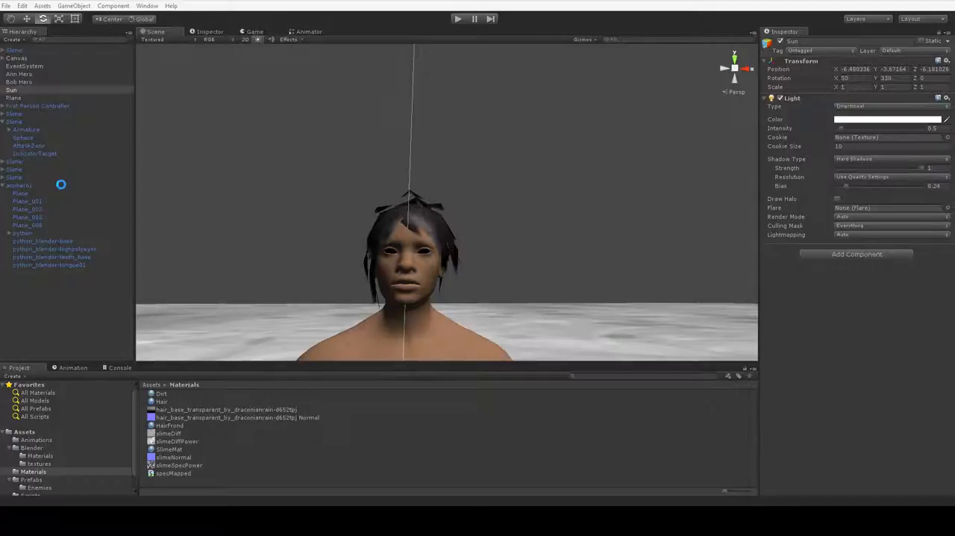
Select the re-imported character and assign the dark streaked hair texture to its hair material.
click(19, 185)
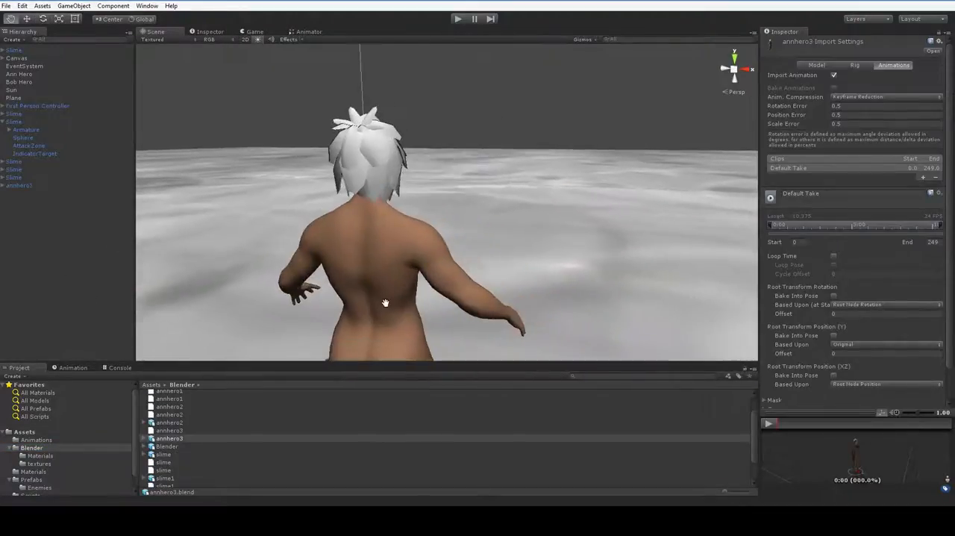
click(18, 185)
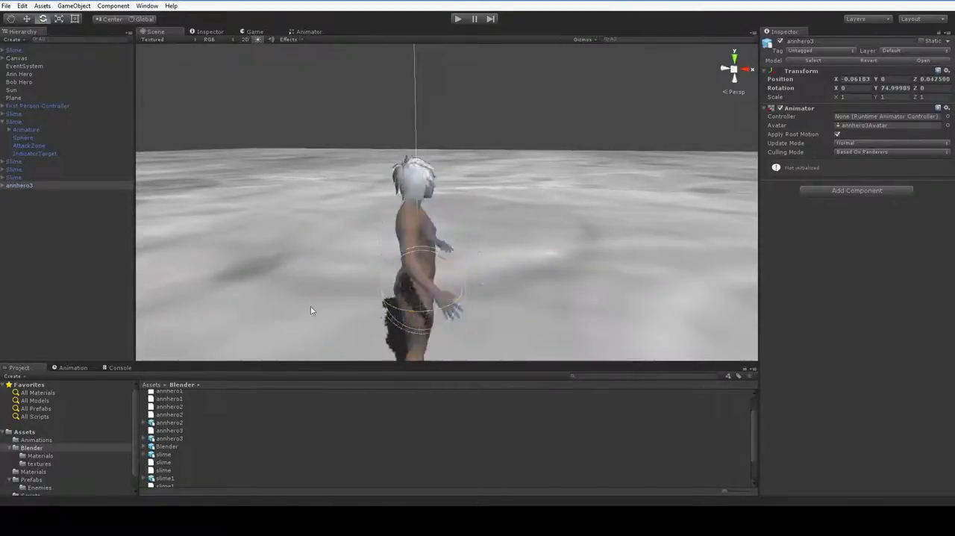
click(16, 57)
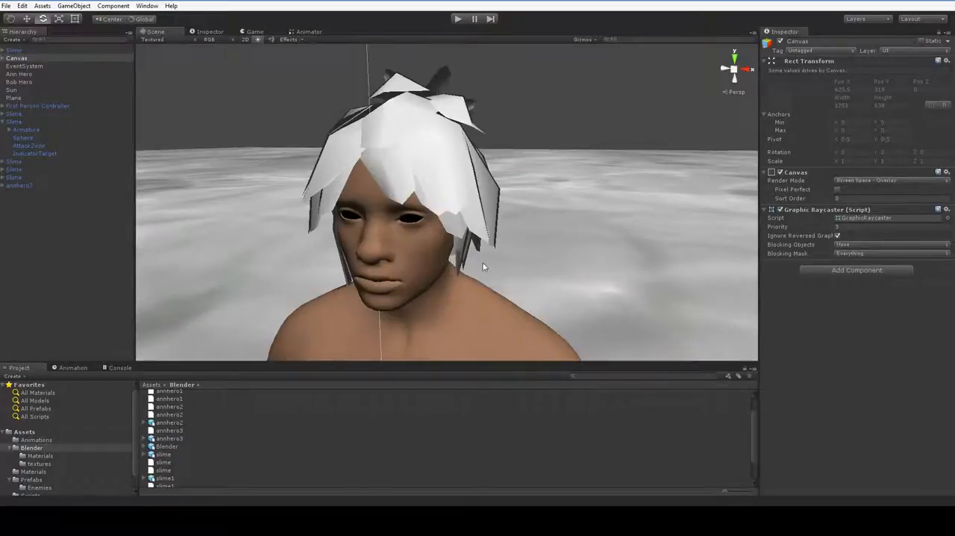
click(40, 455)
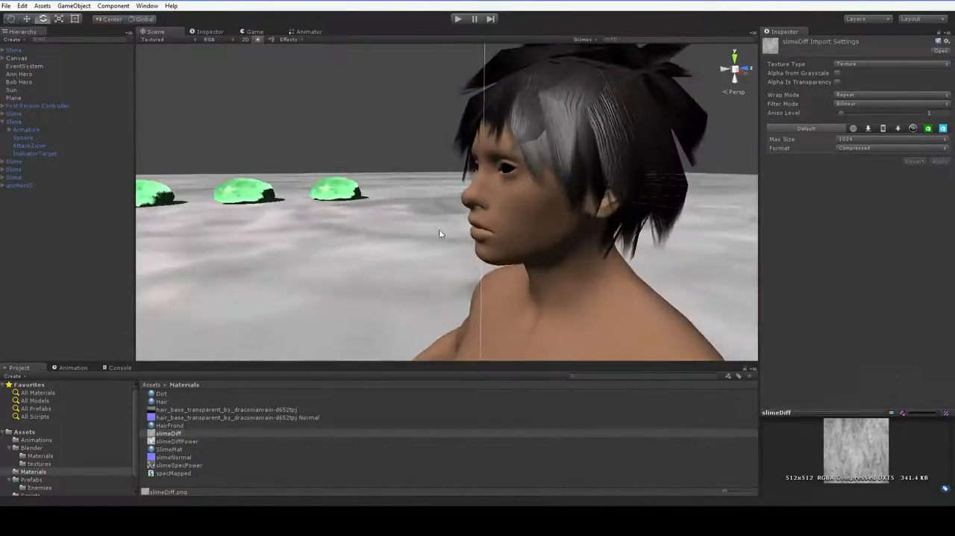
Orbit the Scene view around the head to check the textured hair strands.
drag(441, 233, 336, 237)
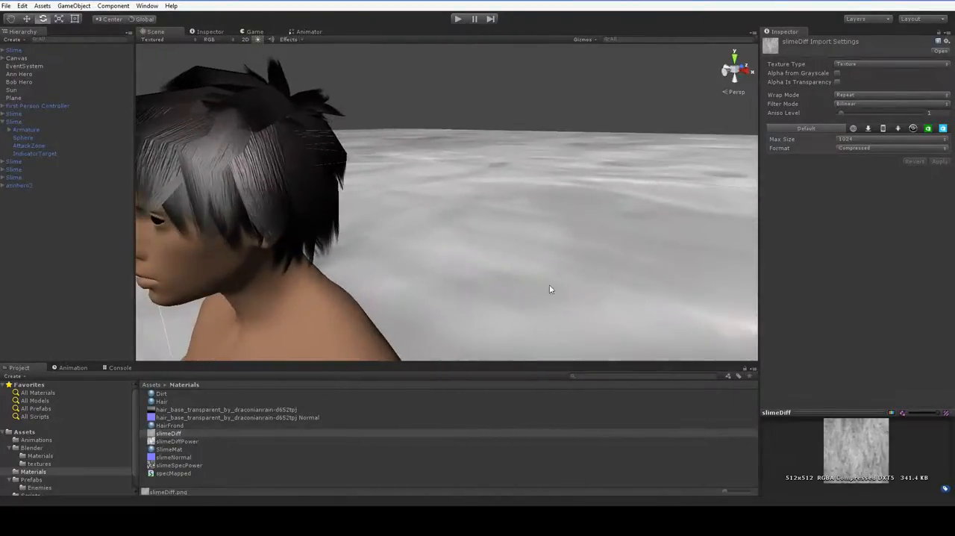
drag(551, 290, 613, 218)
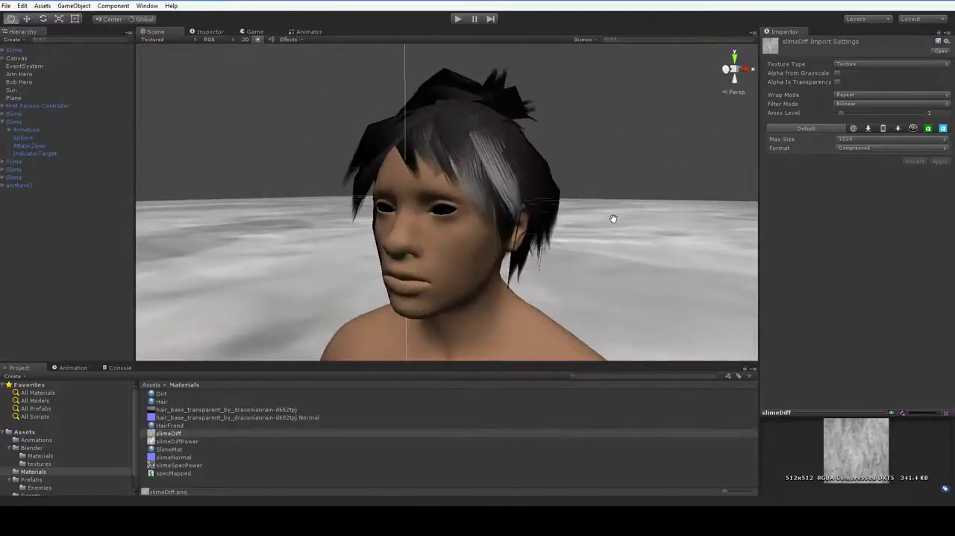
drag(613, 218, 605, 233)
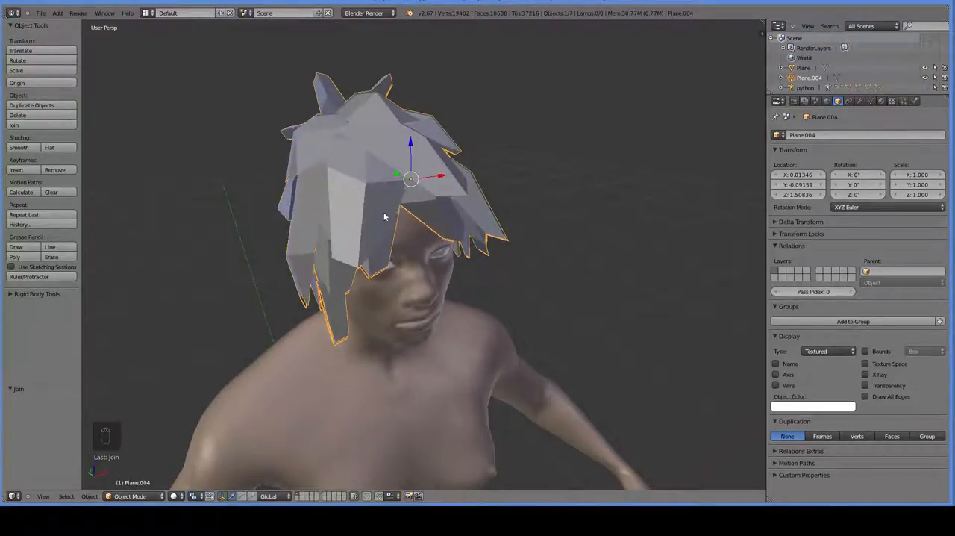
key(Tab)
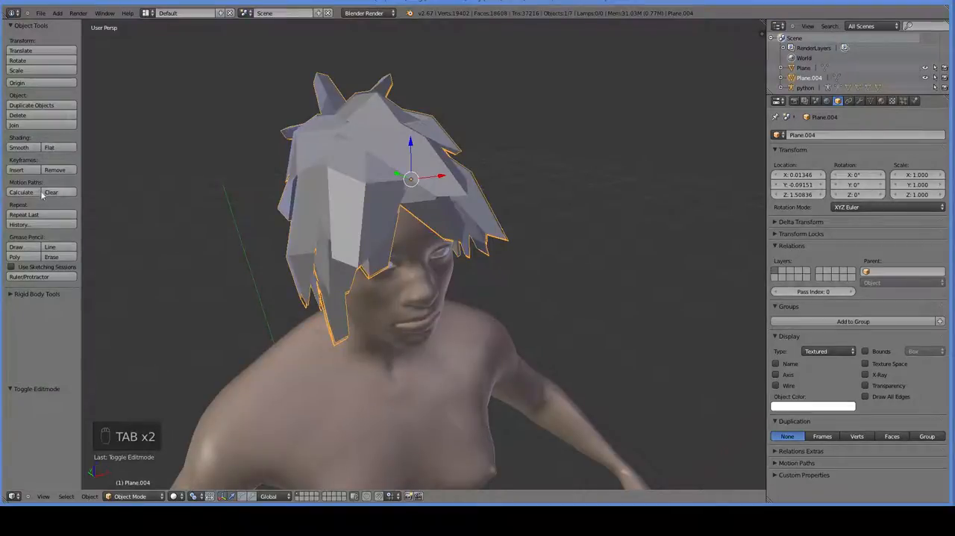
click(20, 147)
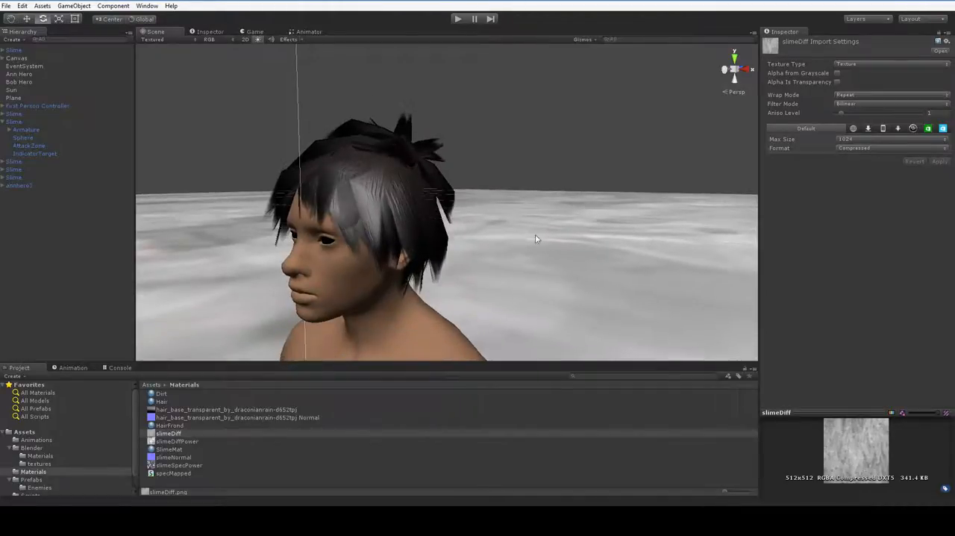
mouse_move(344, 160)
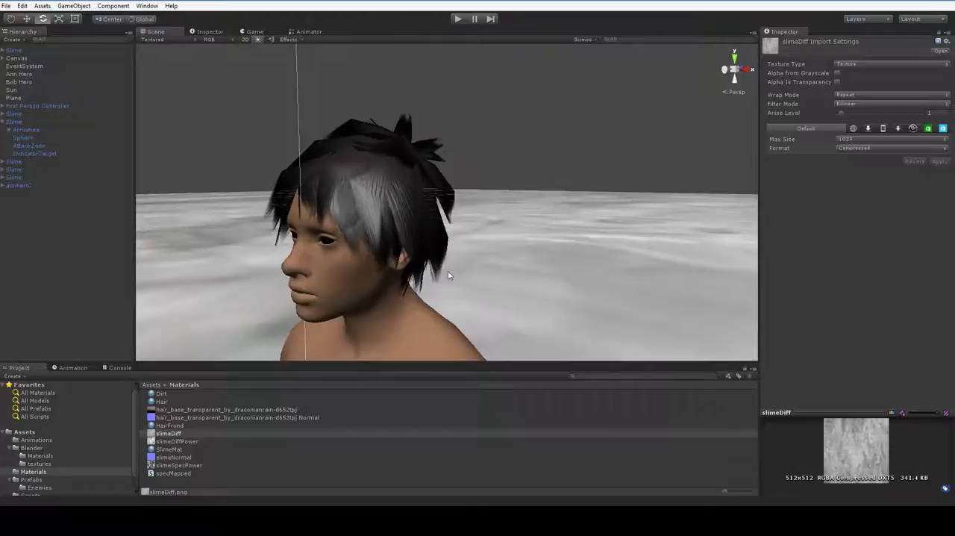
mouse_move(541, 269)
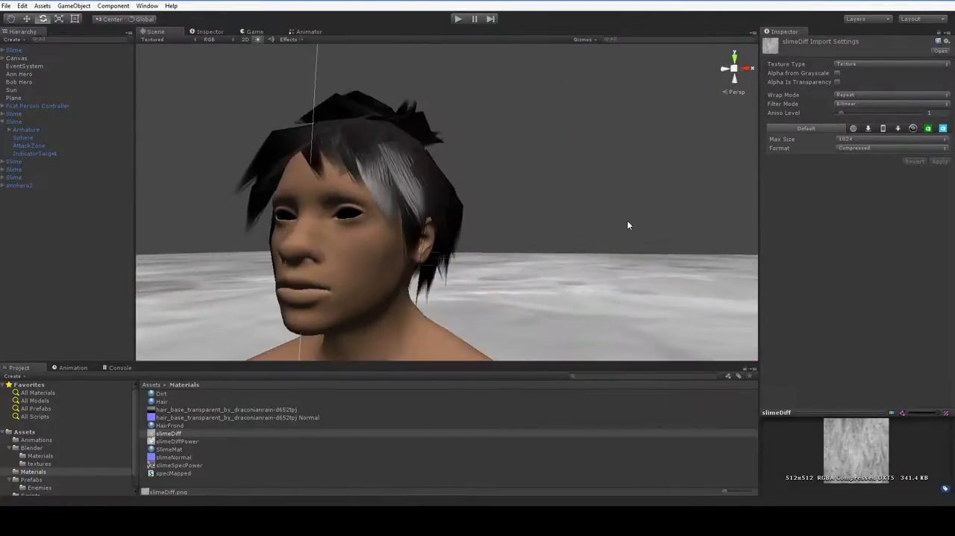
Orbit the Scene view to inspect the textured hair from the front, crown and back.
drag(630, 226, 480, 310)
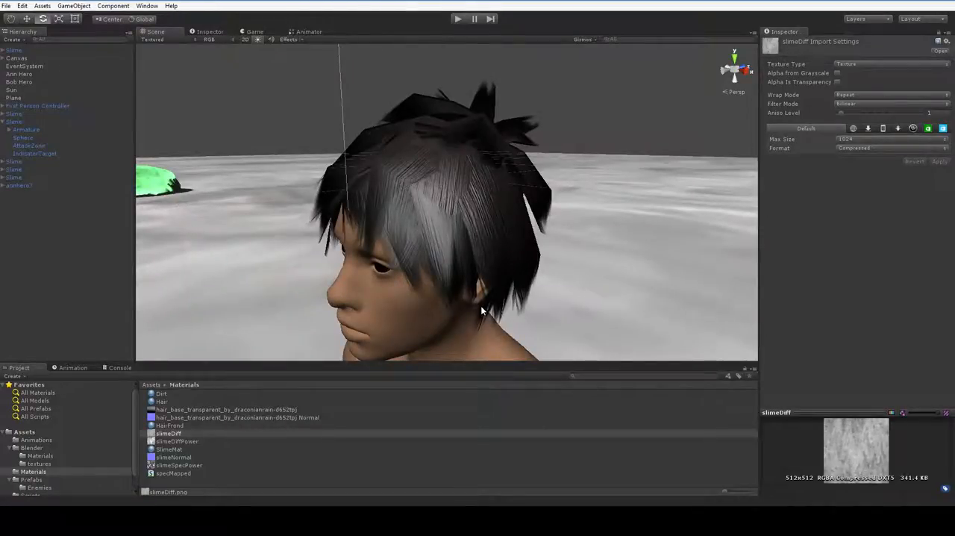
drag(481, 311, 630, 177)
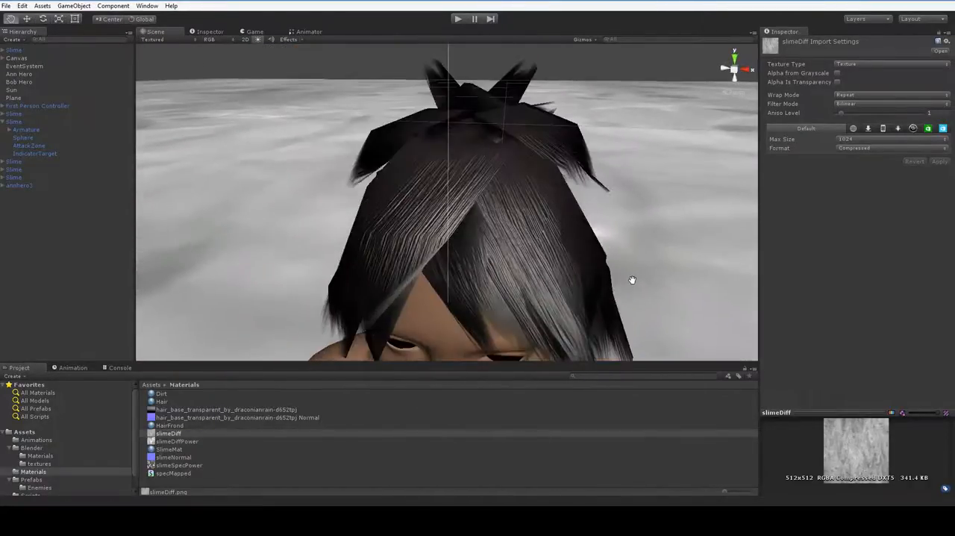
drag(633, 280, 460, 245)
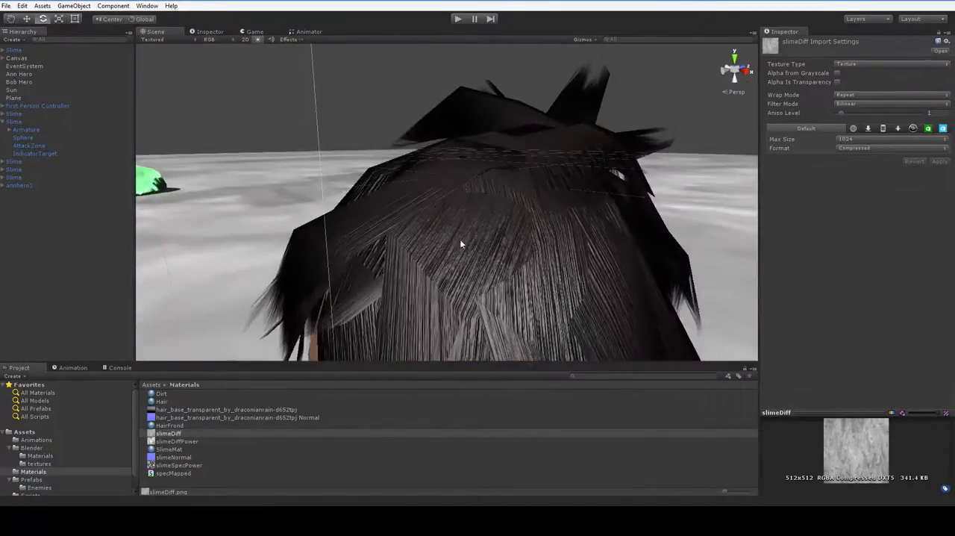
drag(460, 245, 519, 310)
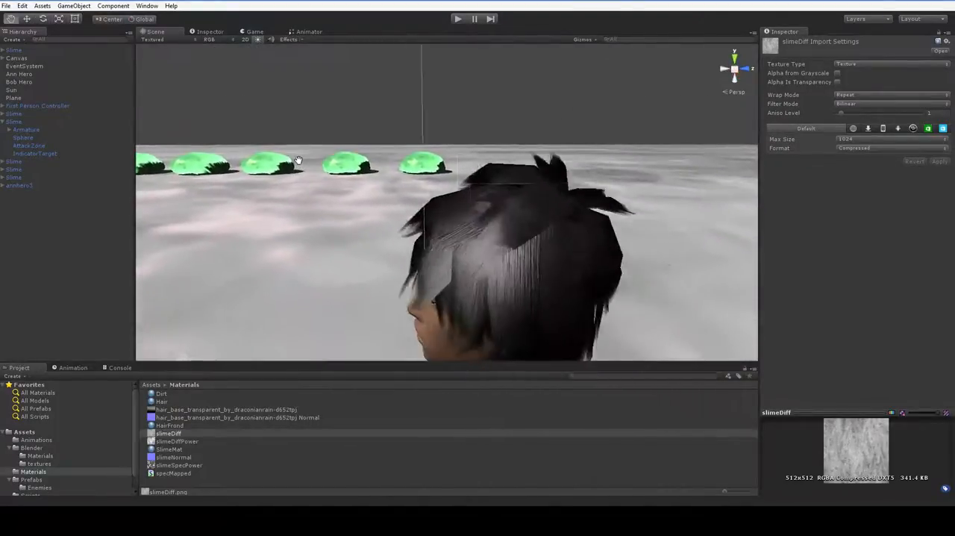
drag(299, 159, 555, 117)
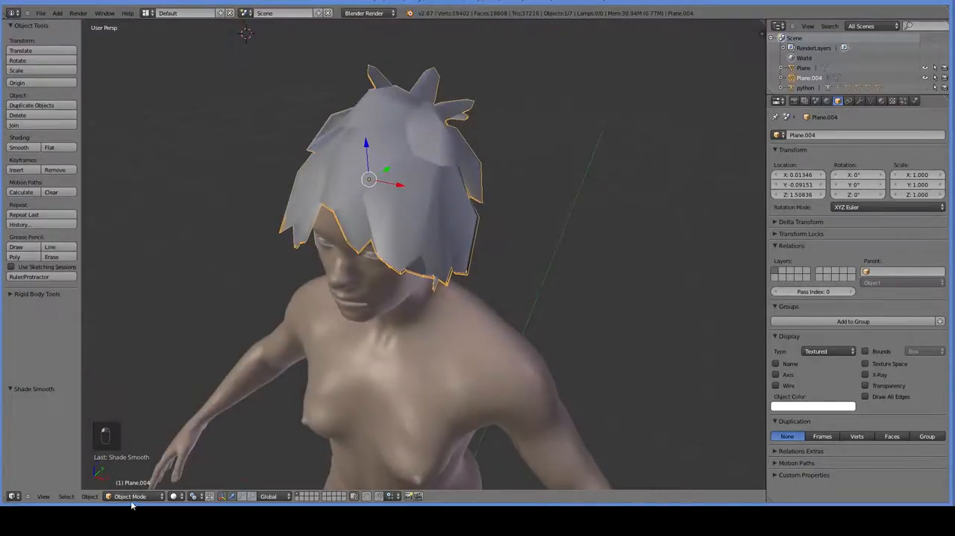
Switch the hair mesh into Sculpt Mode with the Grab brush and orbit around the head.
click(131, 496)
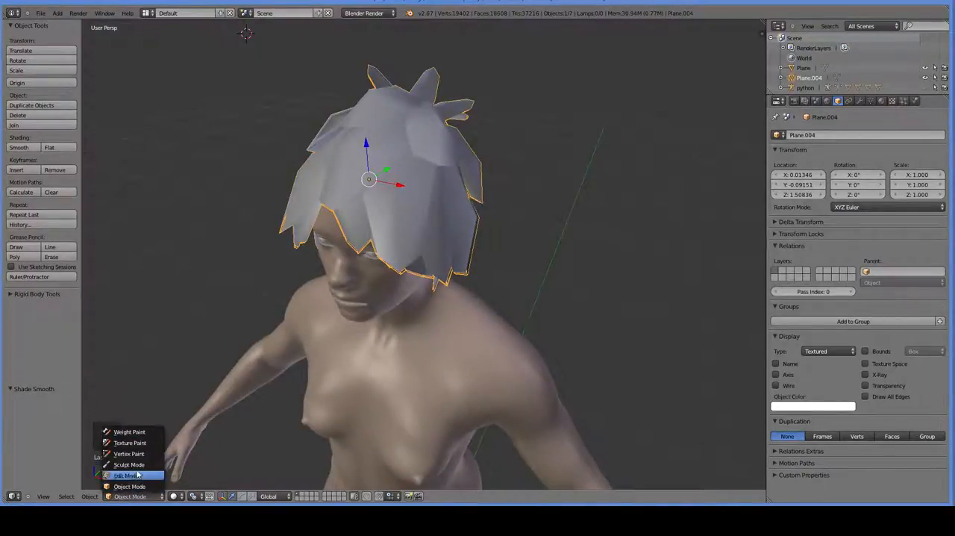
click(129, 464)
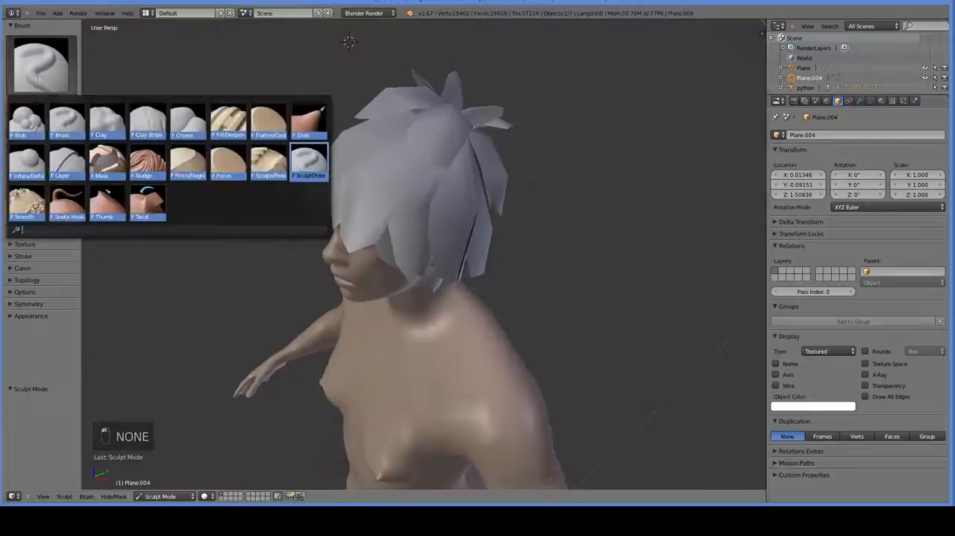
click(308, 120)
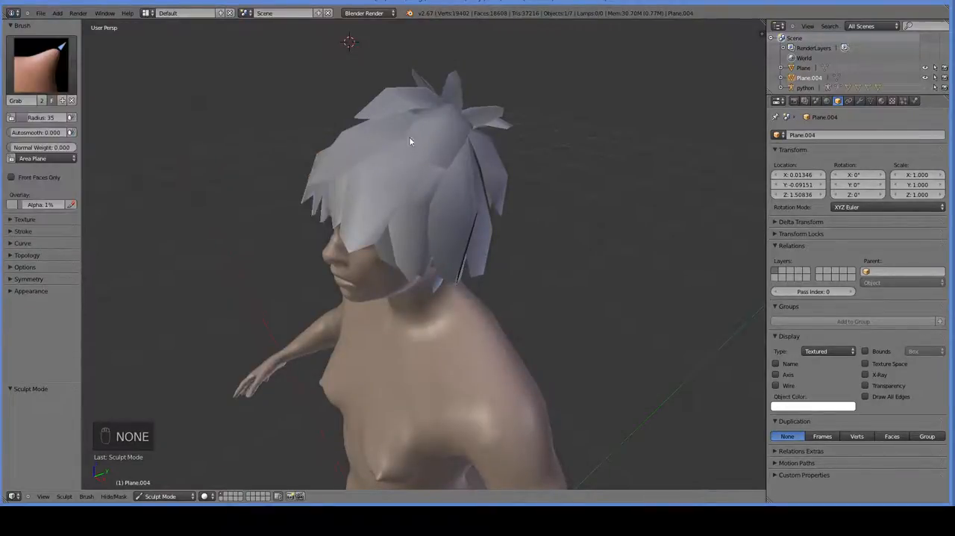
drag(409, 141, 388, 143)
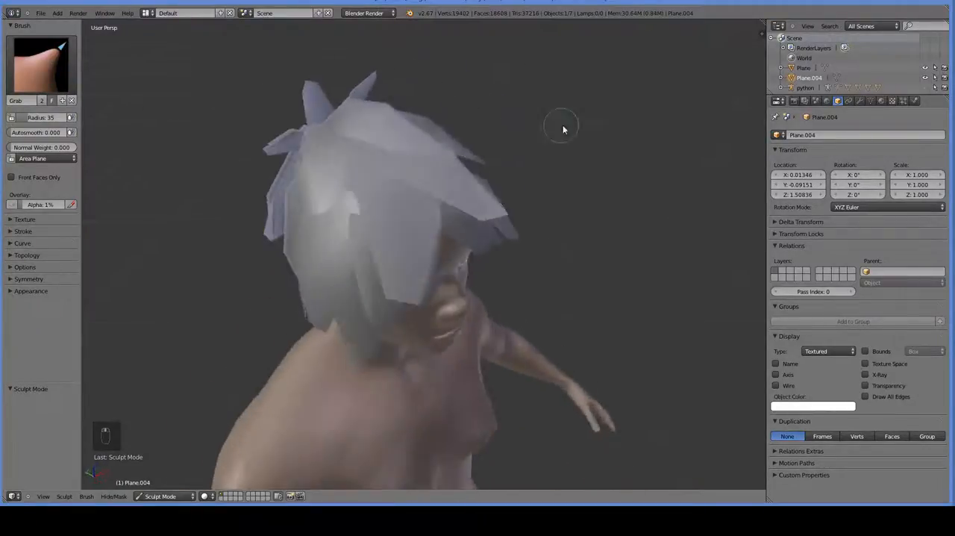
drag(564, 127, 501, 165)
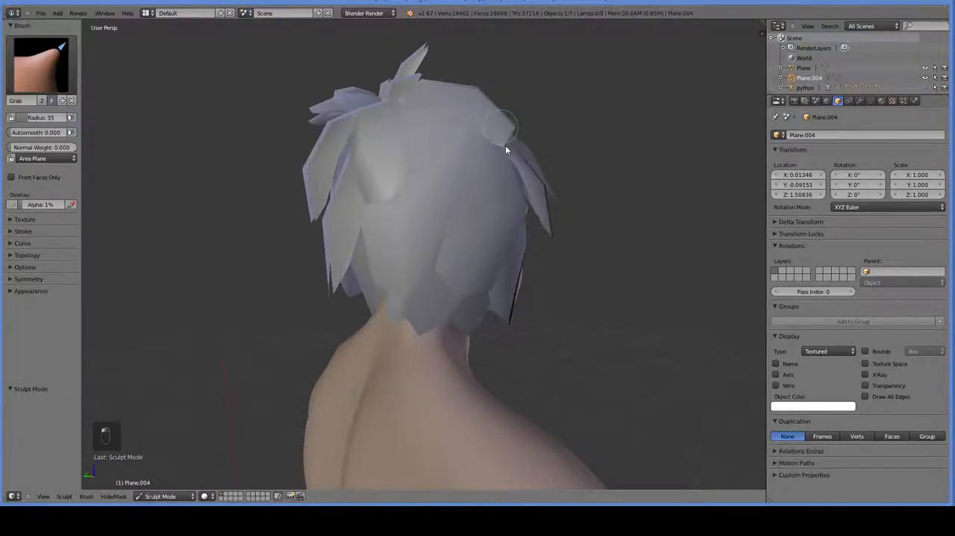
drag(506, 150, 491, 176)
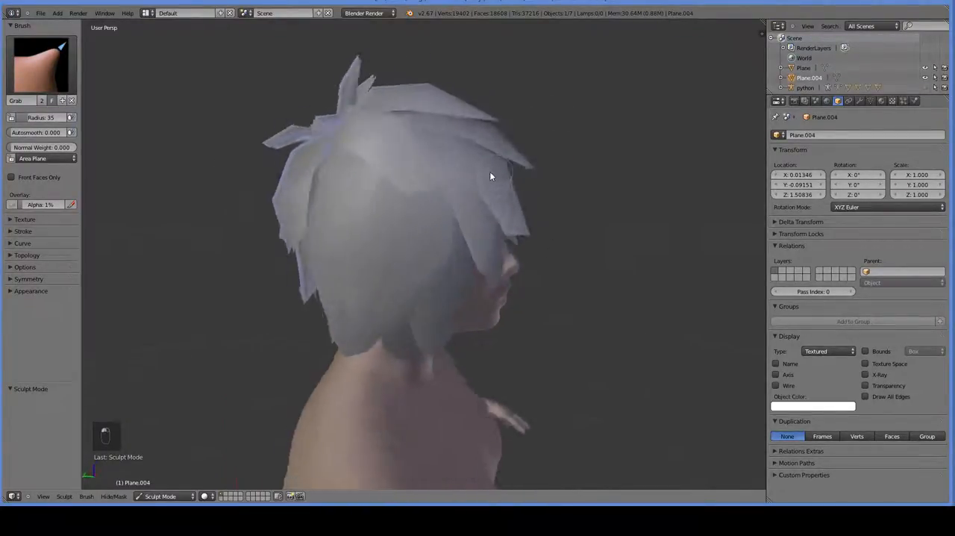
drag(491, 176, 439, 153)
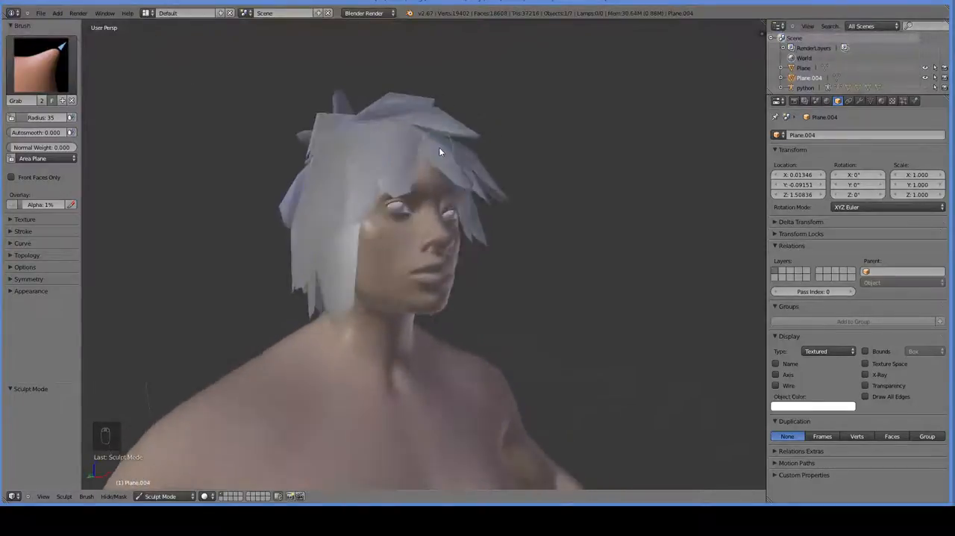
Pull the crown hair tufts with the Grab brush, undoing unwanted strokes, and review from the side.
drag(441, 152, 412, 107)
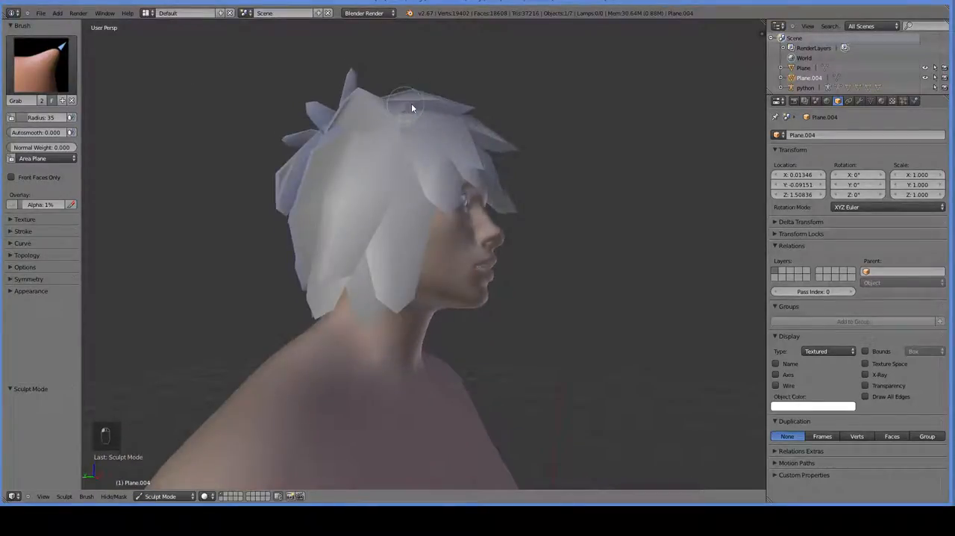
key(ctrl+z)
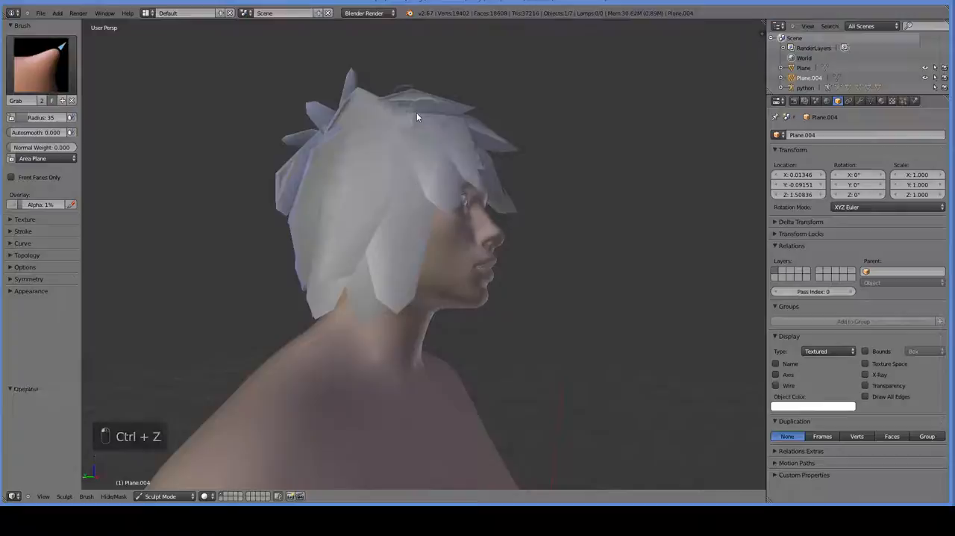
key(ctrl+z)
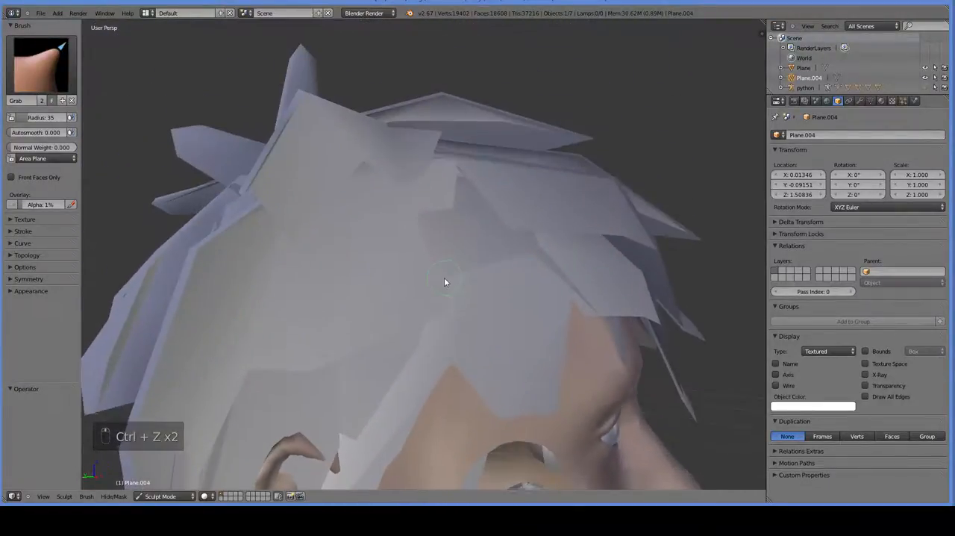
key(ctrl+z)
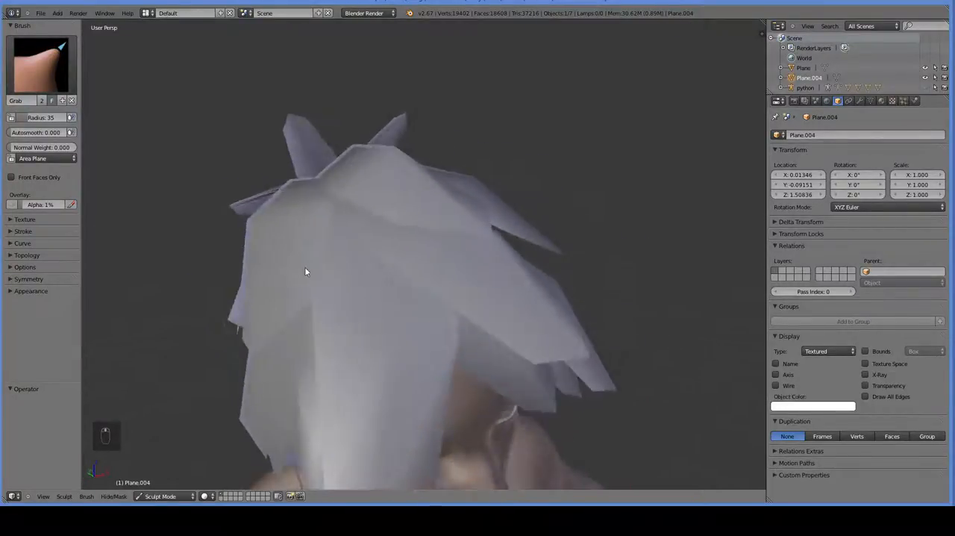
key(ctrl+z)
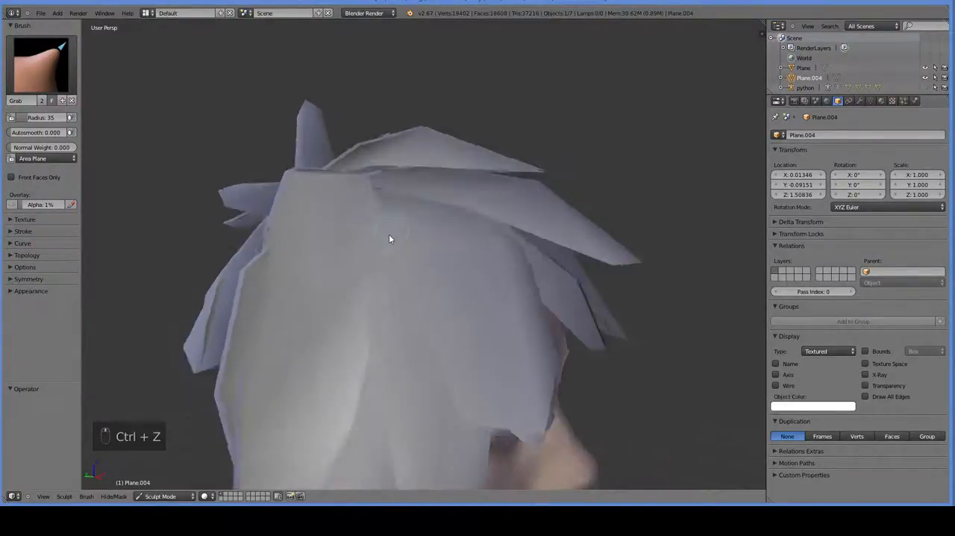
key(ctrl+z)
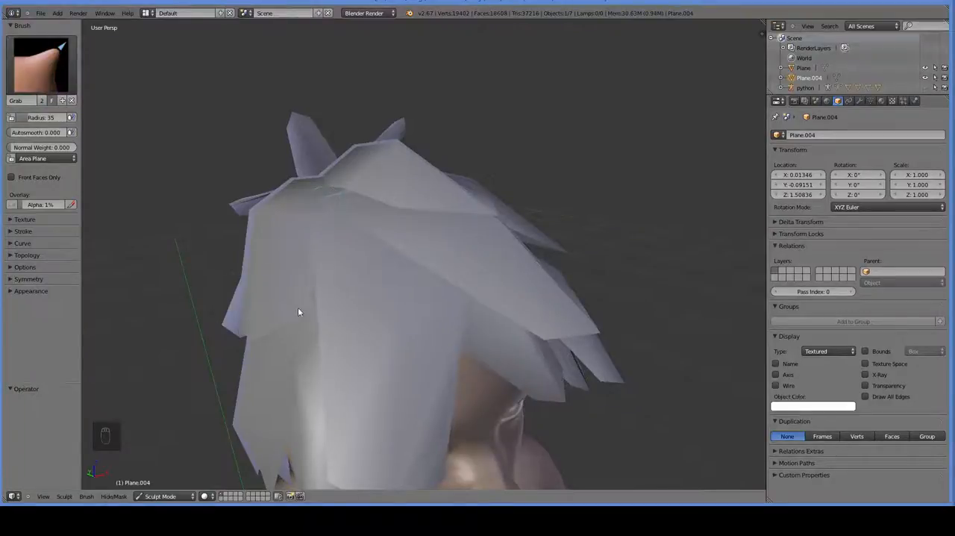
key(ctrl+z)
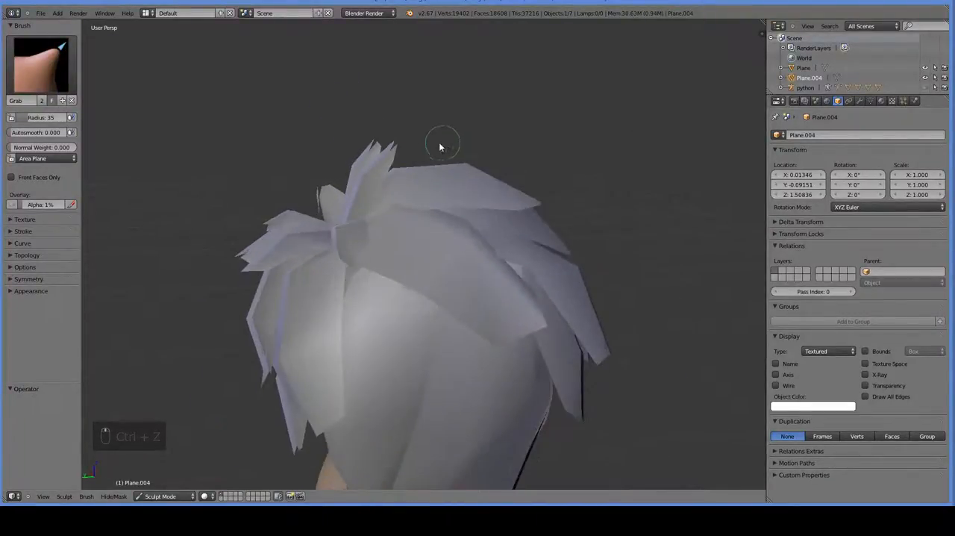
key(ctrl+z)
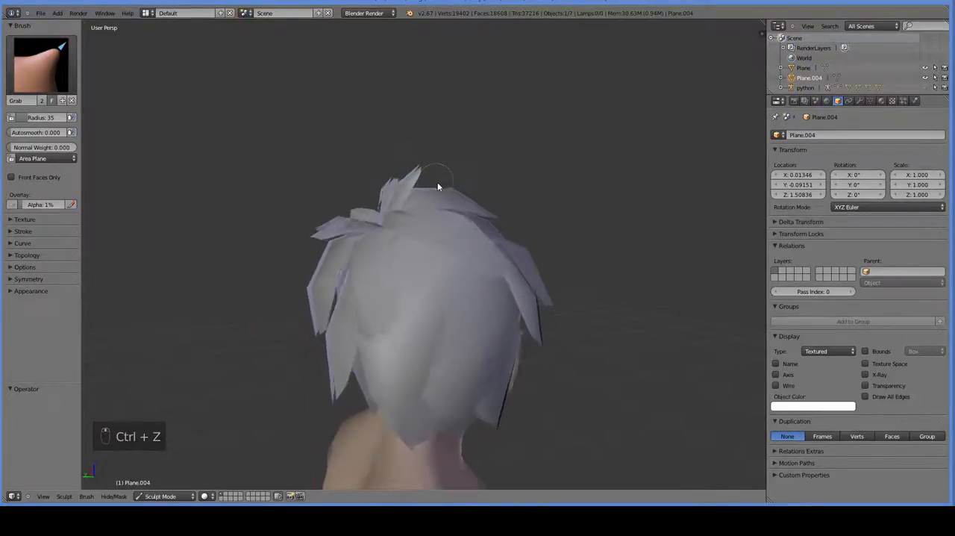
key(ctrl+z)
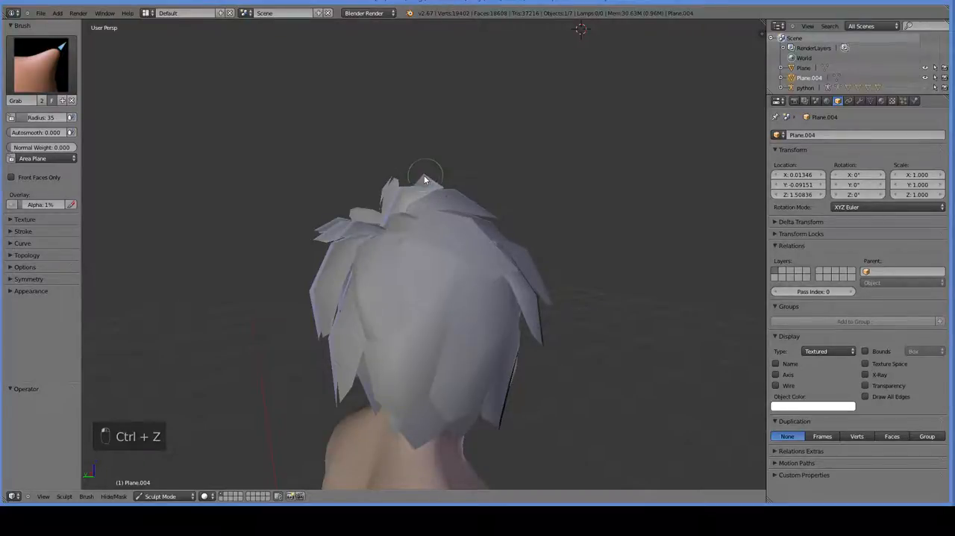
key(ctrl+z)
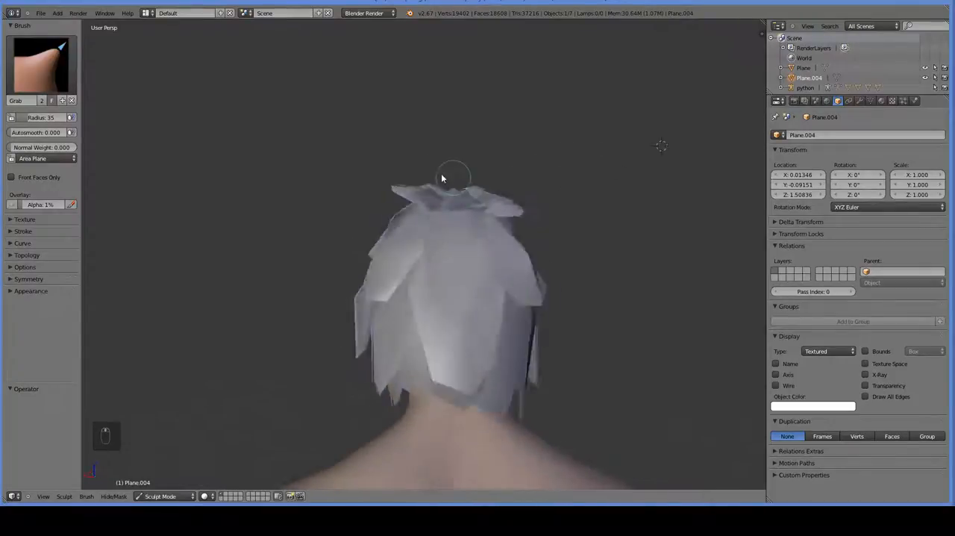
drag(451, 179, 679, 237)
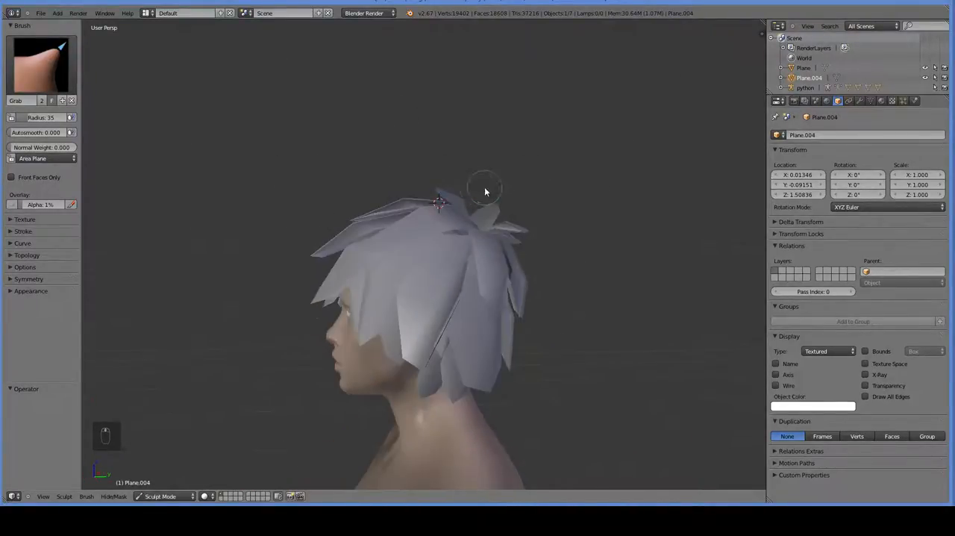
Save the sculpted hair and orbit the Unity Scene view to check the reshaped tufts from several sides.
key(ctrl+s)
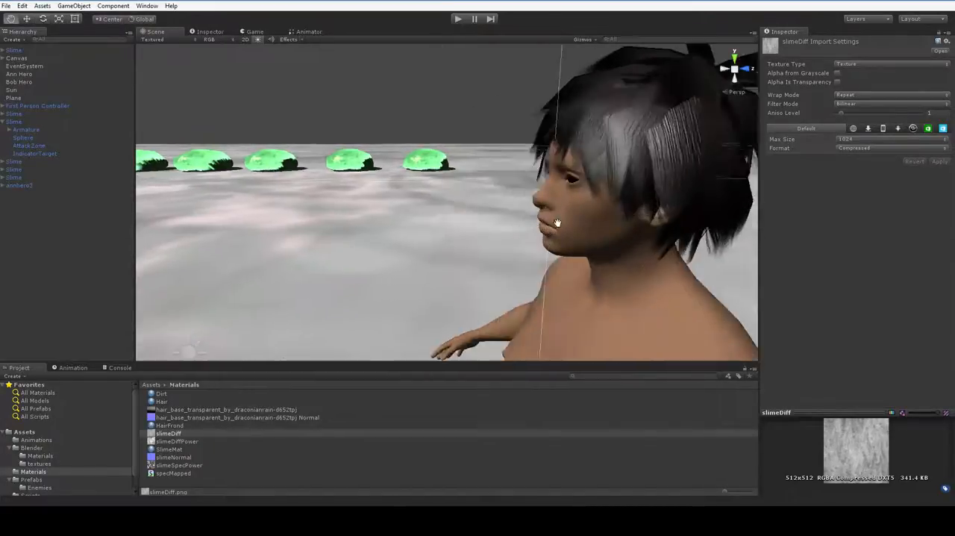
drag(556, 224, 579, 215)
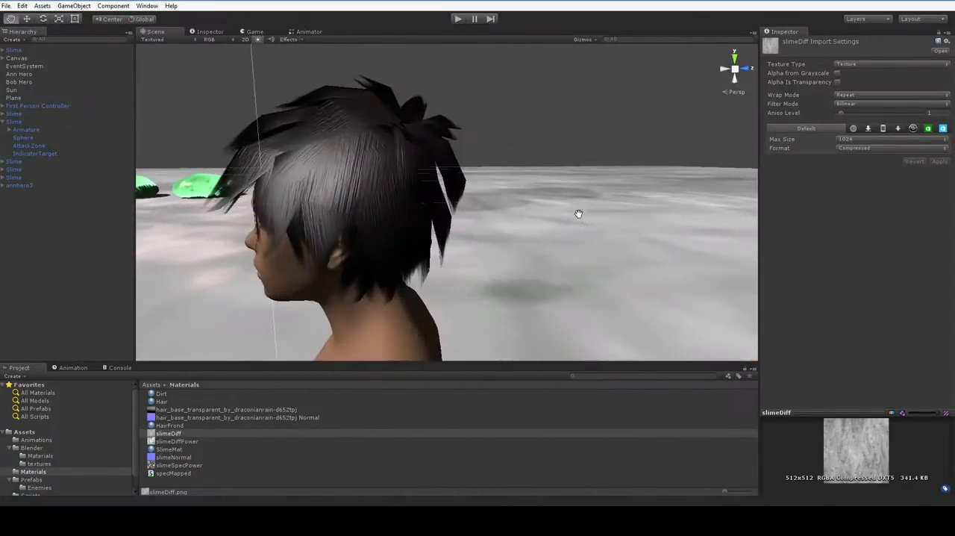
drag(579, 215, 672, 218)
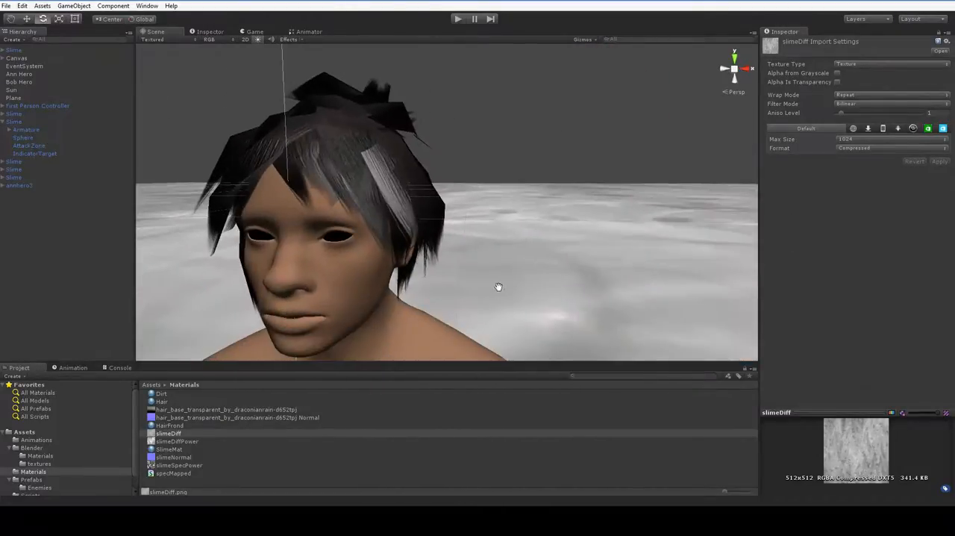
drag(499, 287, 506, 293)
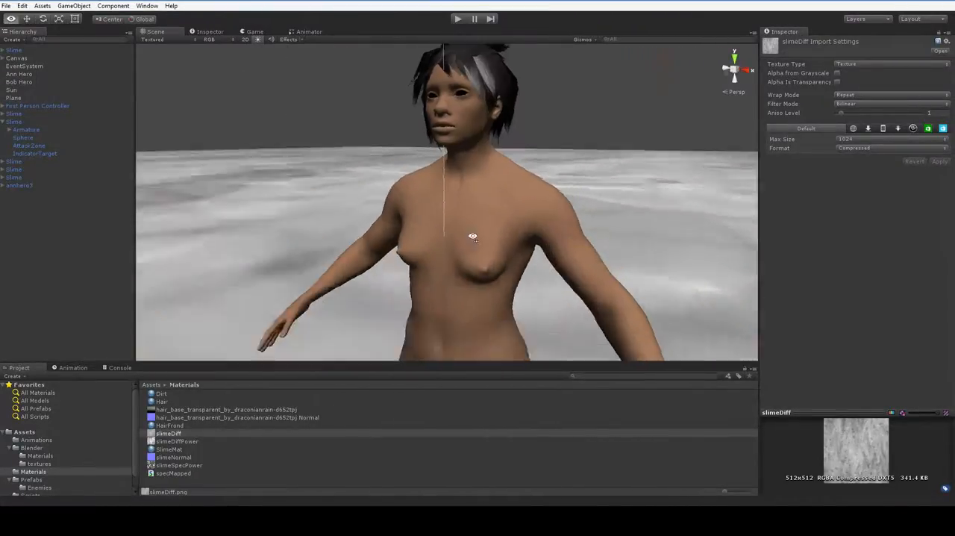
drag(471, 236, 344, 264)
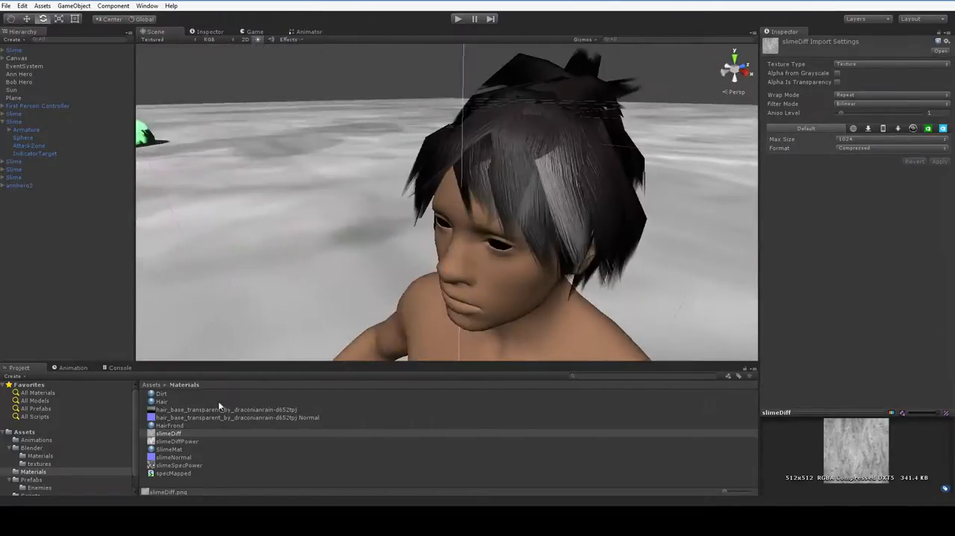
Tint the HairFront material's Main Color red and check it from the side.
click(161, 401)
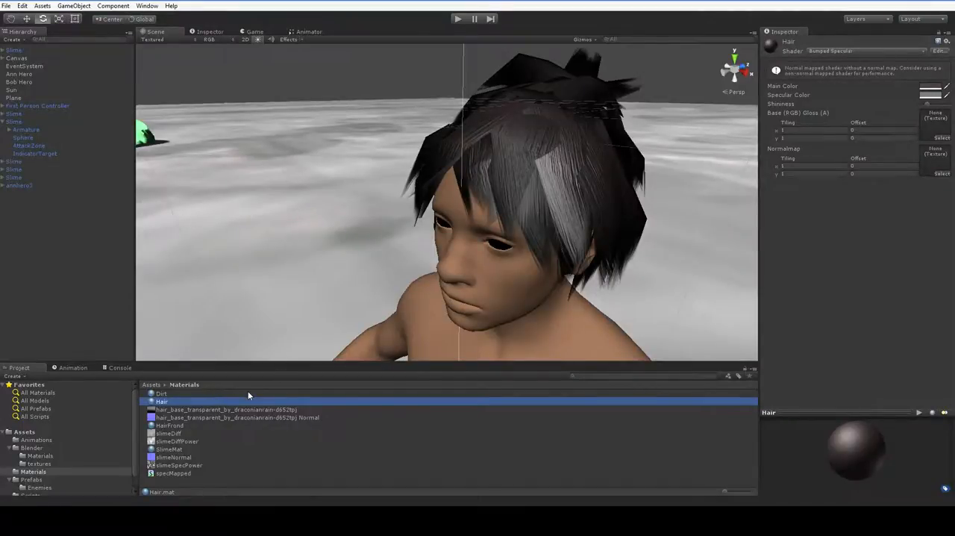
click(170, 426)
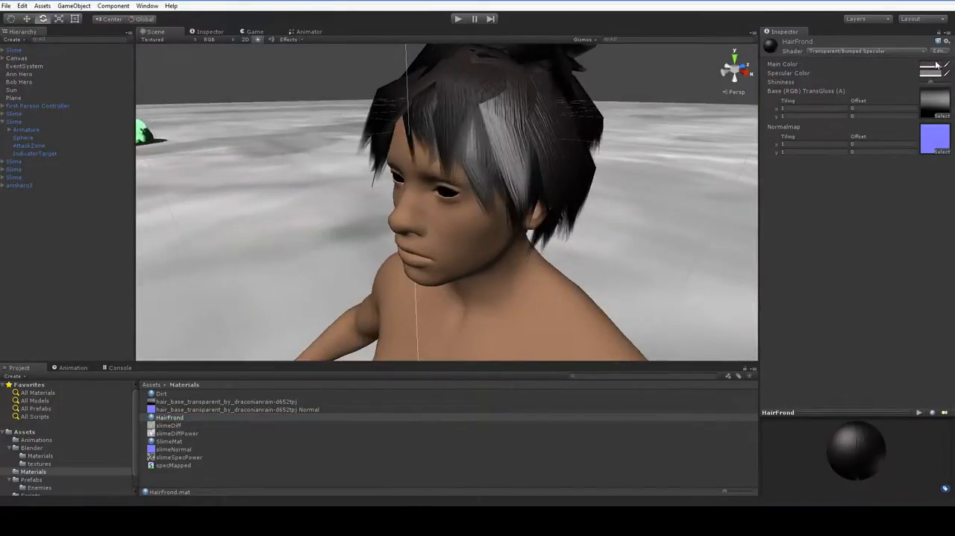
click(933, 67)
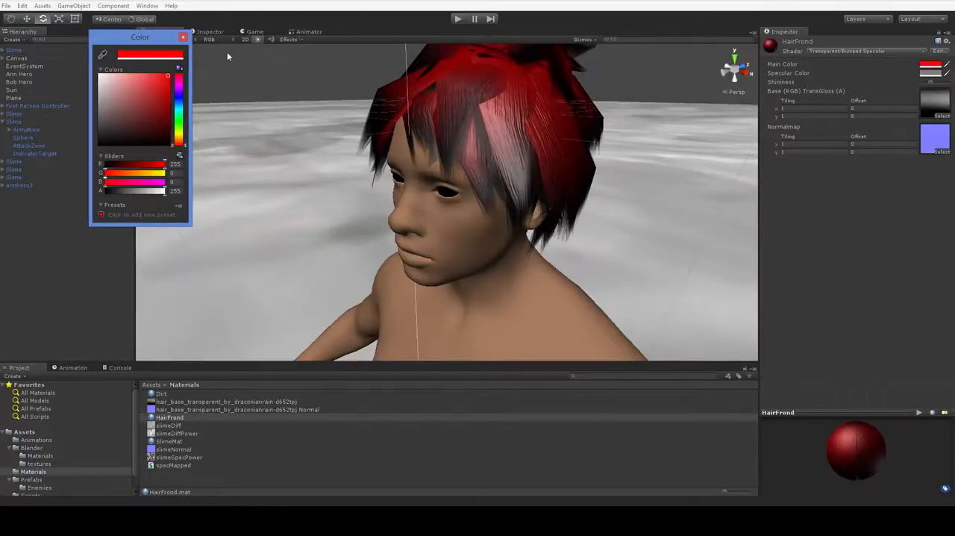
click(149, 123)
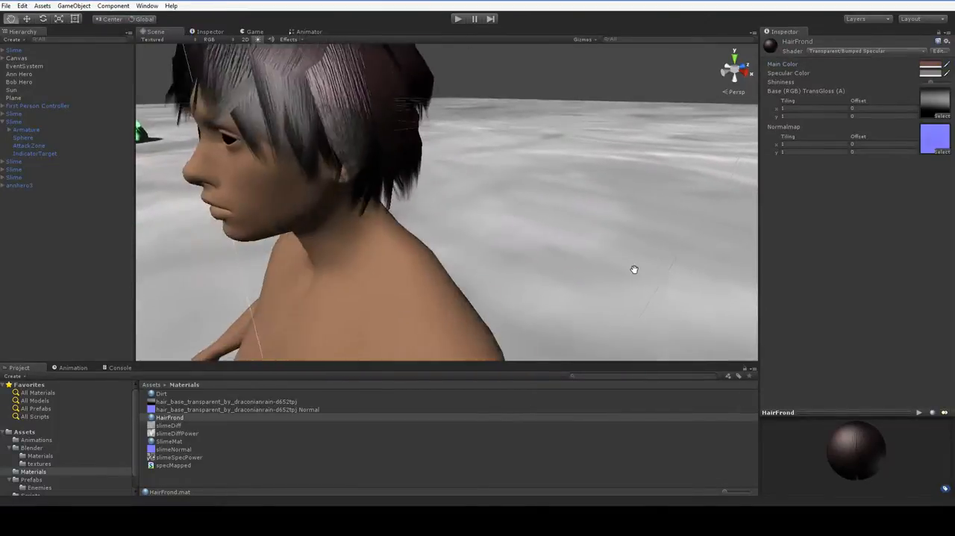
drag(635, 269, 654, 278)
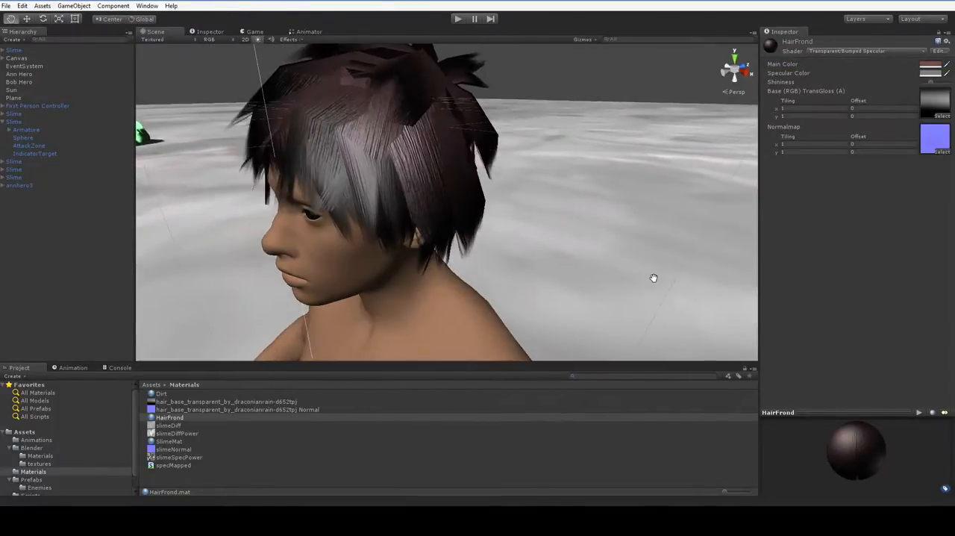
Set the hair Main Color back to a dark grey and review the nearly black hair from front and above.
click(934, 68)
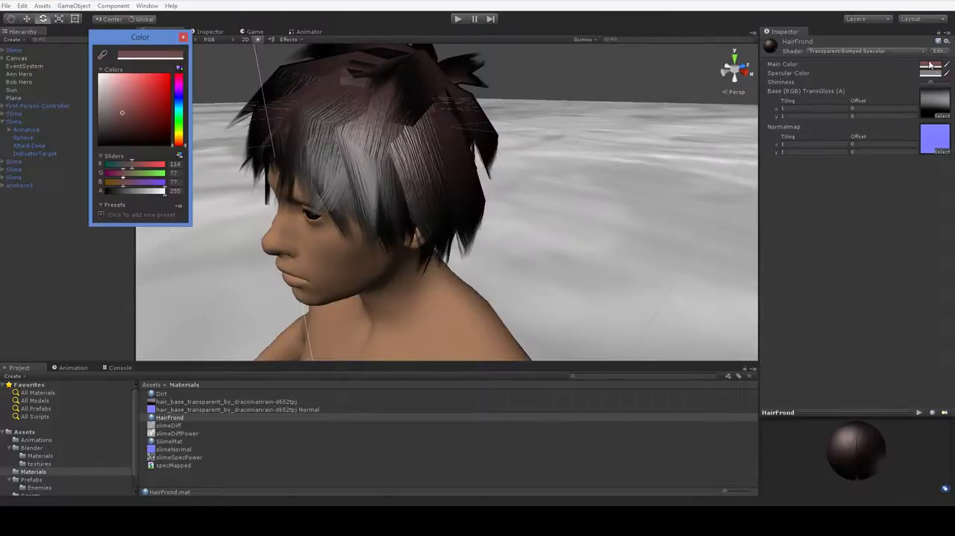
click(108, 116)
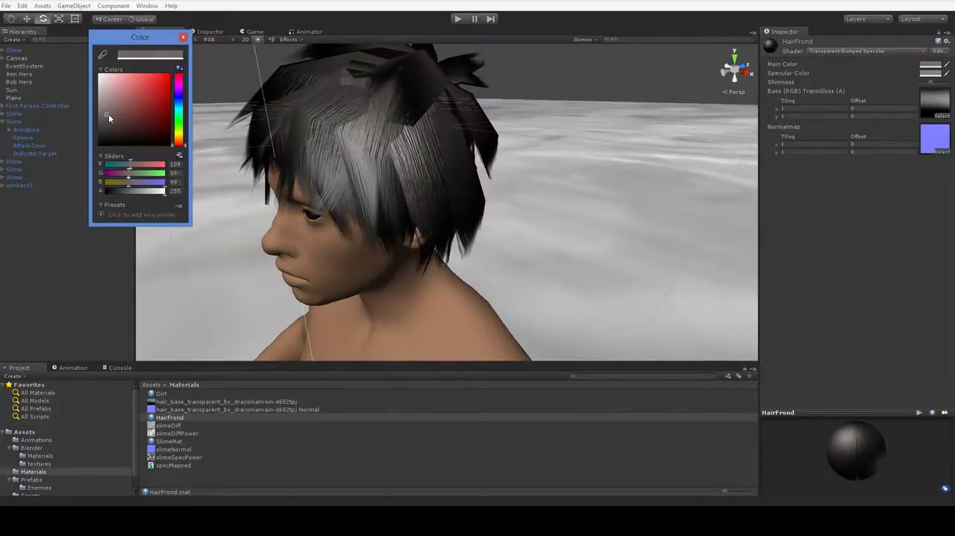
click(182, 37)
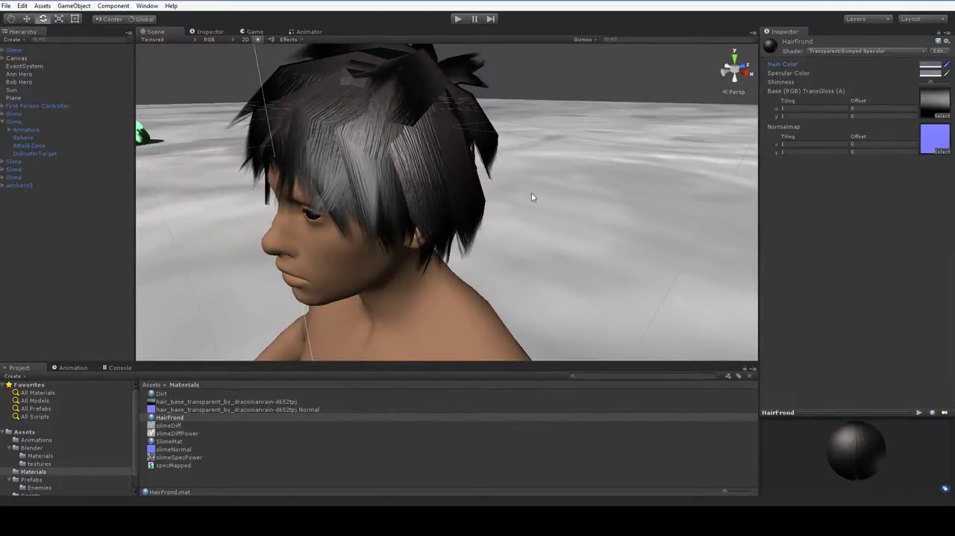
drag(534, 197, 511, 207)
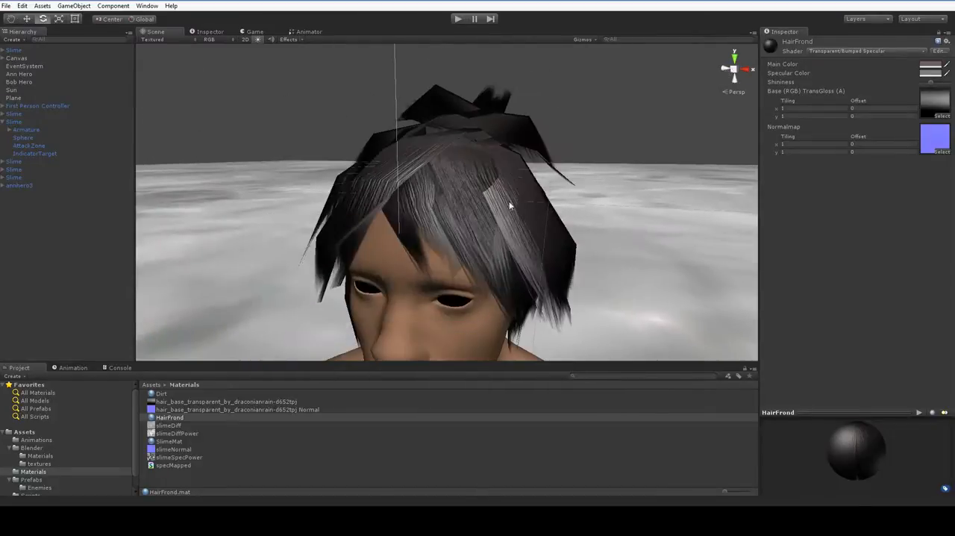
drag(510, 206, 469, 218)
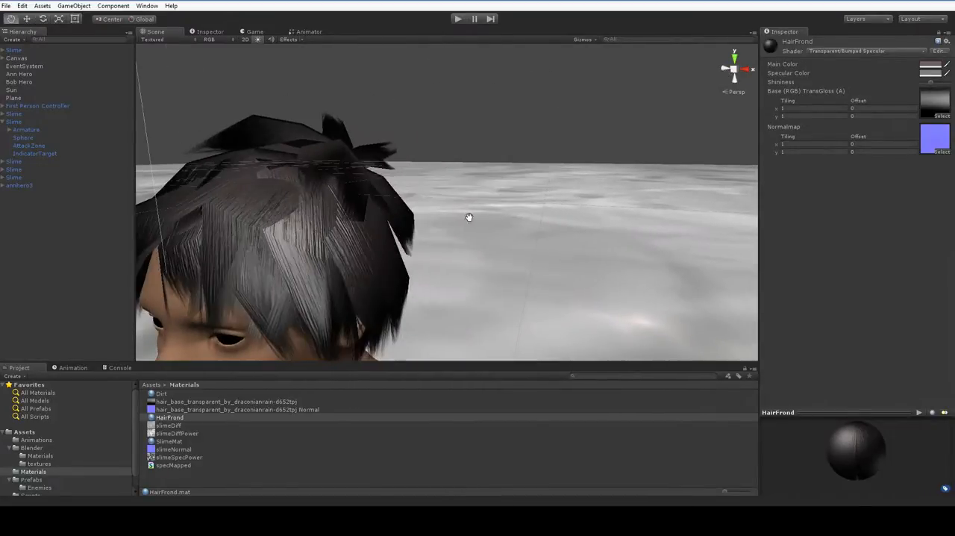